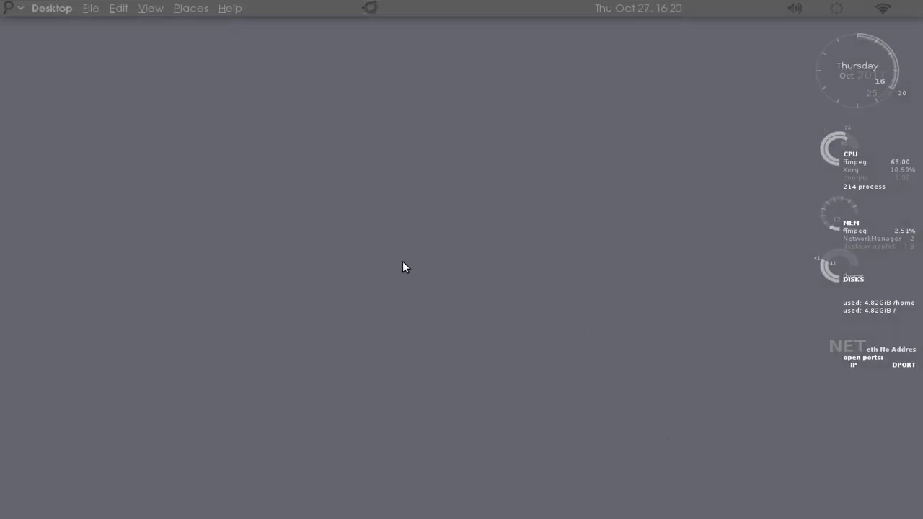
mouse_move(352, 251)
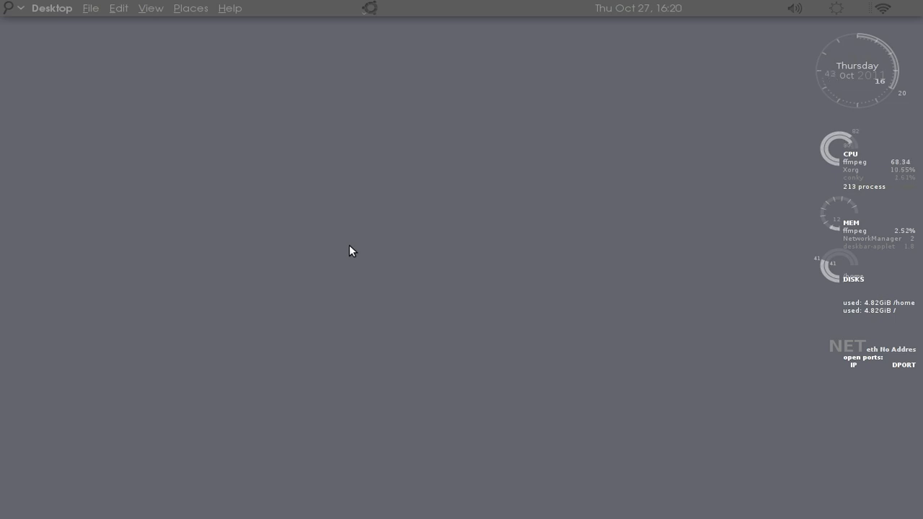
mouse_move(364, 21)
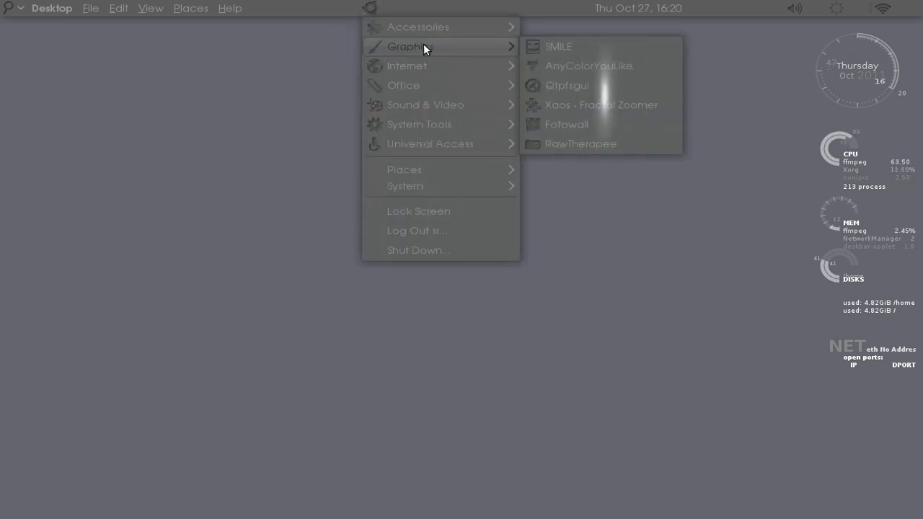
mouse_move(567, 124)
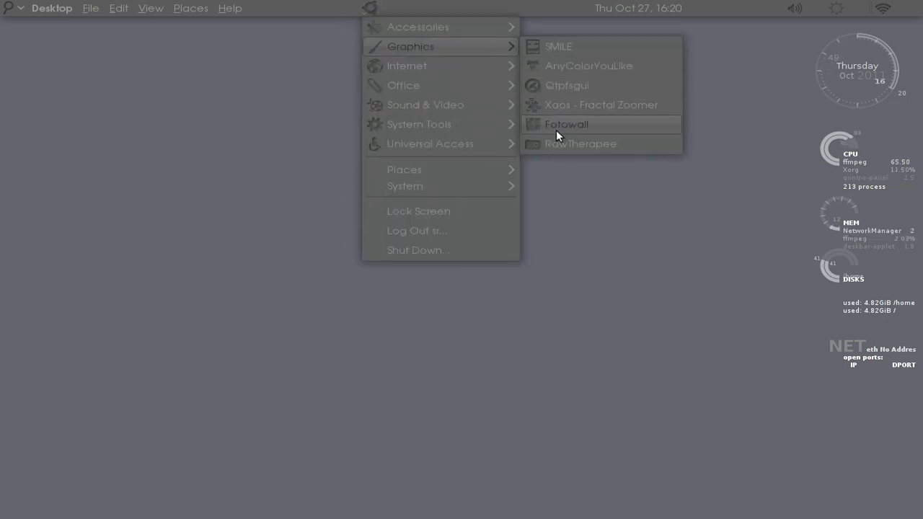
Launch Fotowall from the GNOME Graphics applications menu
left_click(566, 124)
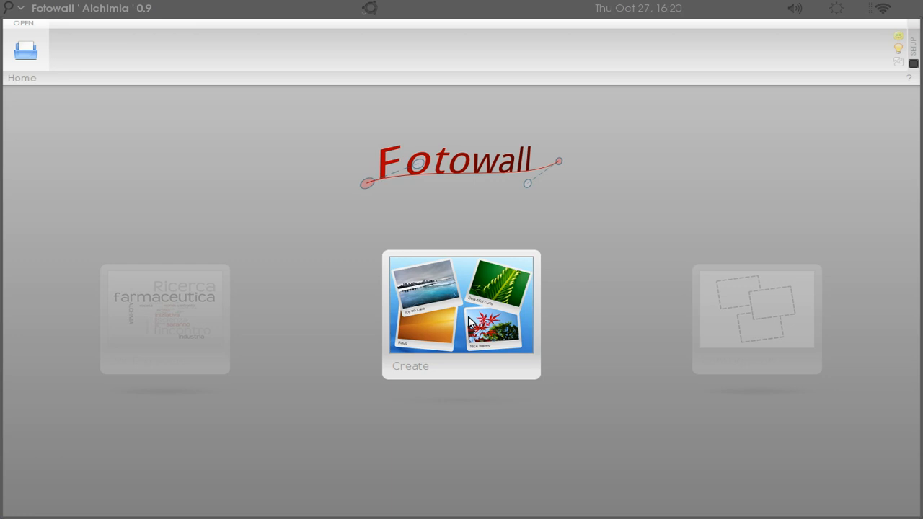
mouse_move(485, 318)
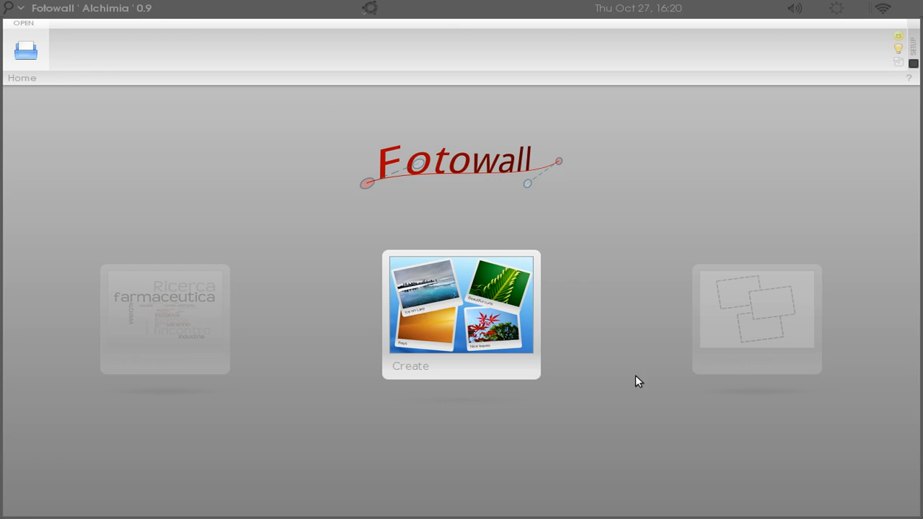
mouse_move(266, 137)
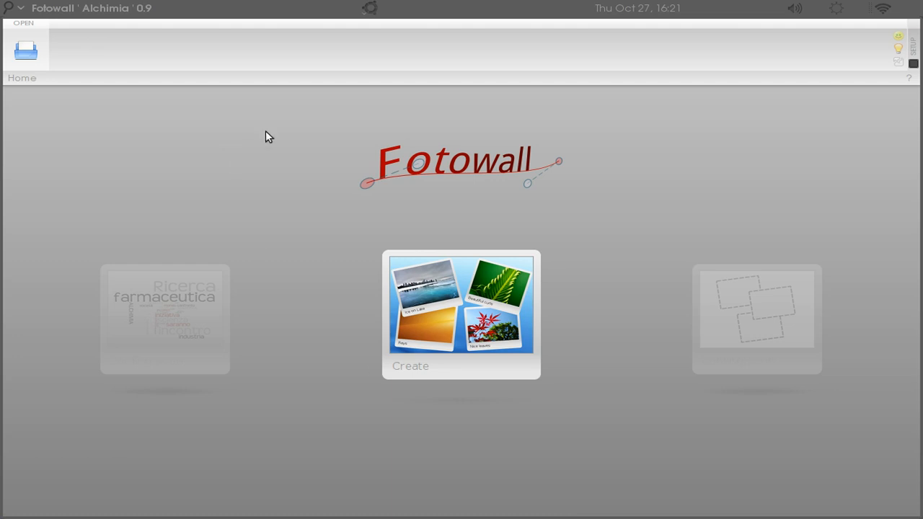
Create a blank canvas from the Fotowall home screen
left_click(461, 314)
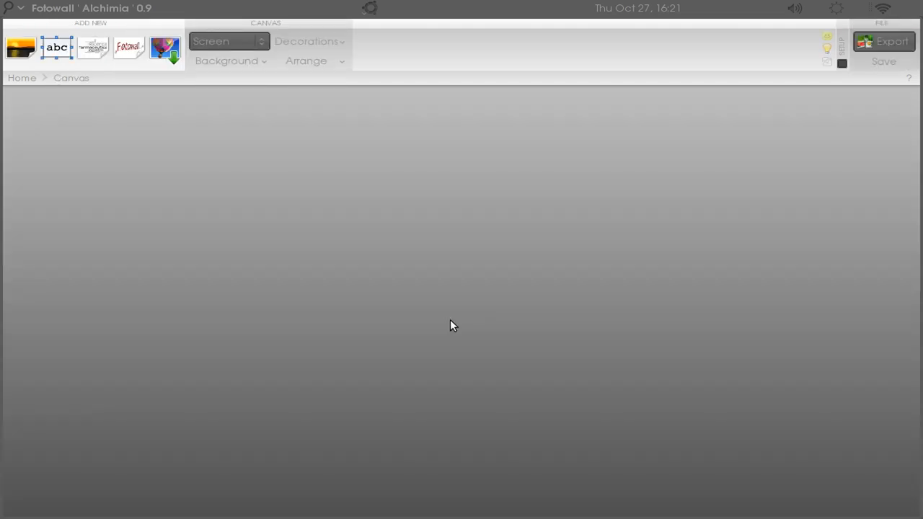
mouse_move(39, 172)
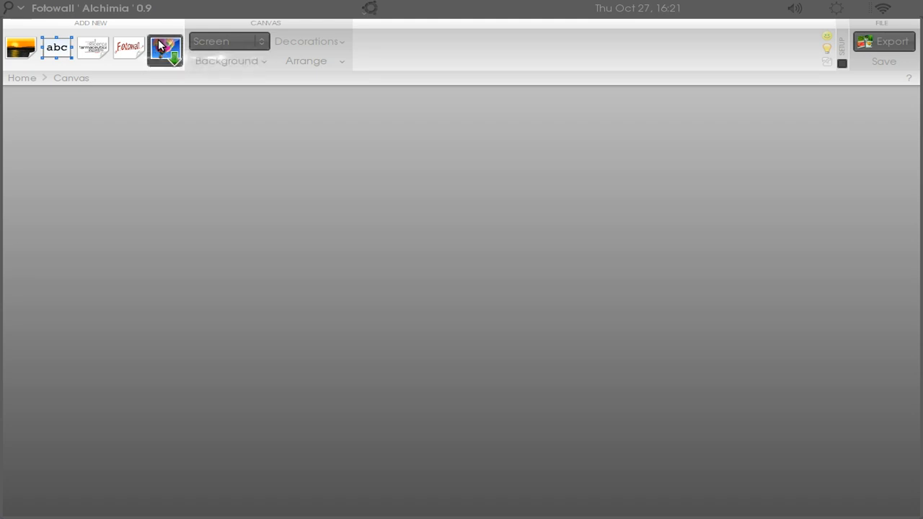
left_click(164, 49)
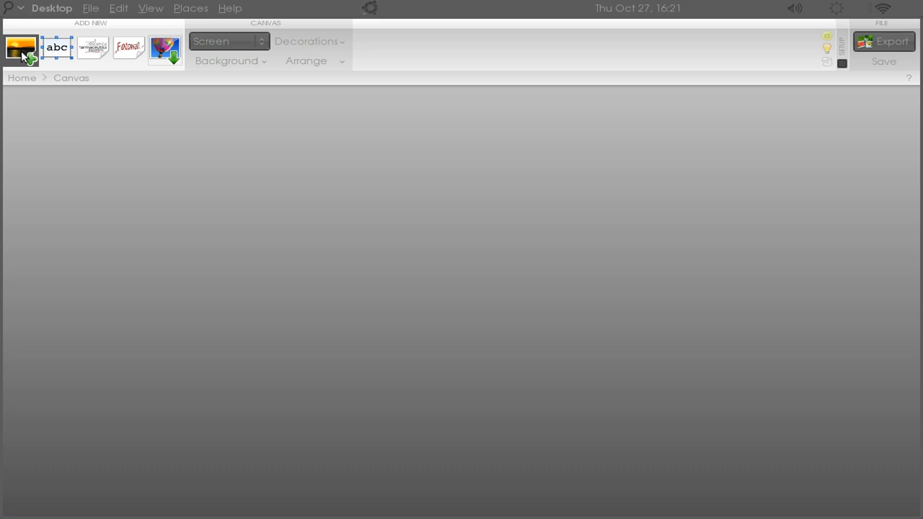
Add fract7.png to the canvas as a tilted, framed picture with a reflection
left_click(21, 48)
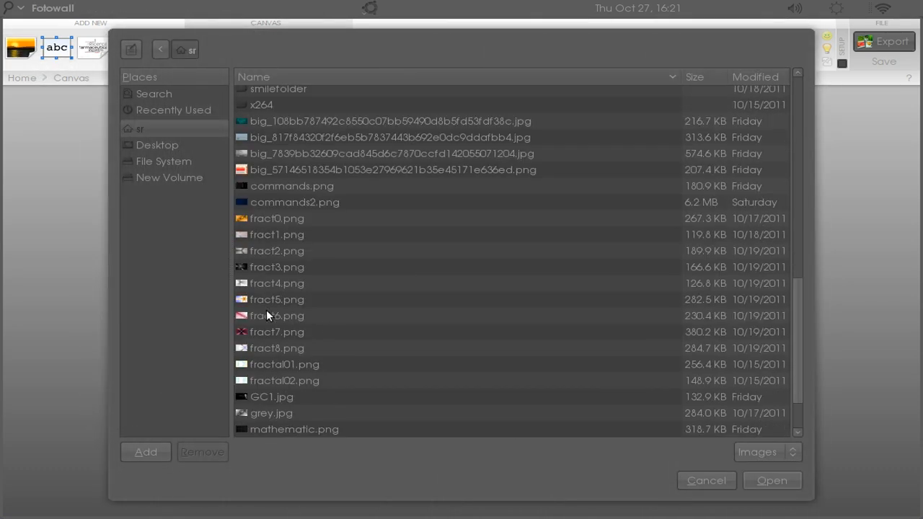
left_click(276, 332)
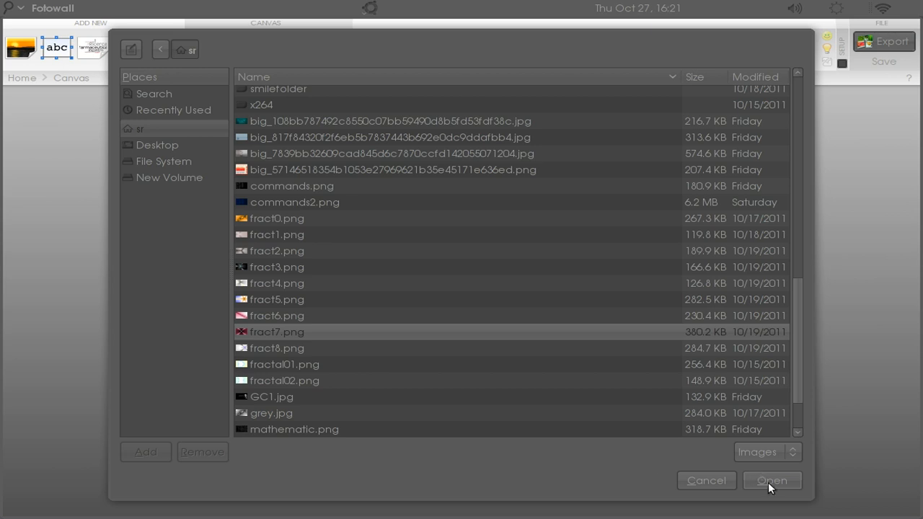
left_click(772, 481)
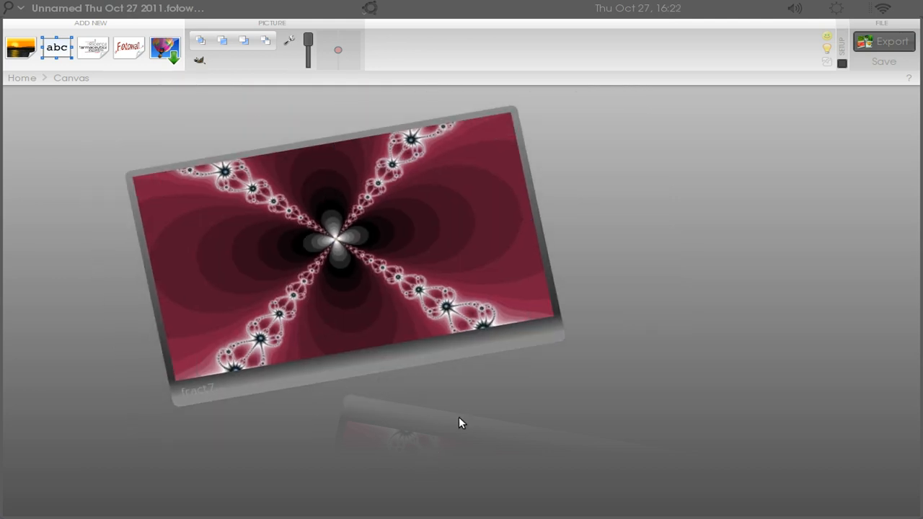
Open the fract7 picture's properties and try several frame looks, including red heart and black border
left_click(339, 252)
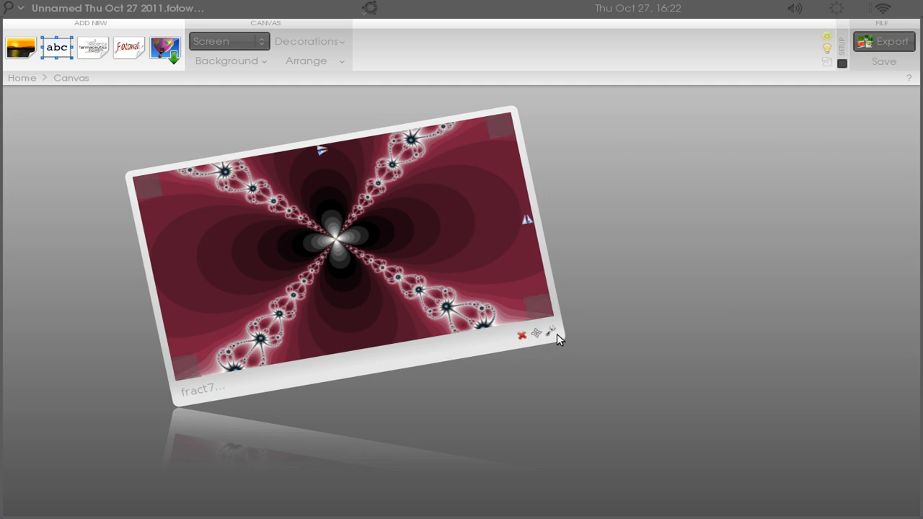
mouse_move(552, 332)
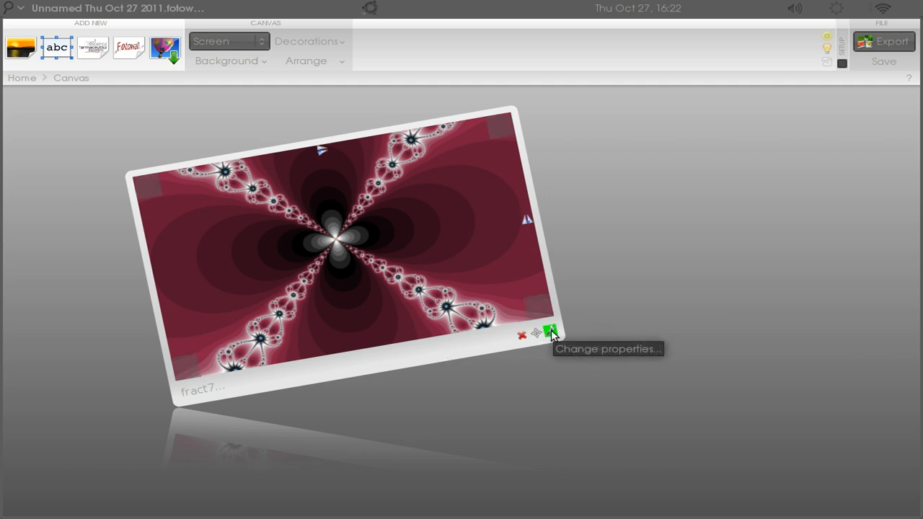
left_click(552, 334)
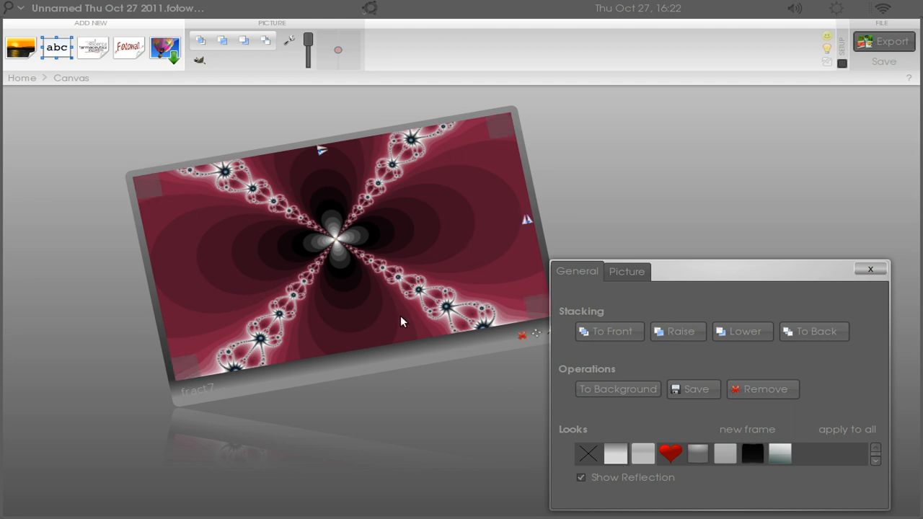
left_click(642, 453)
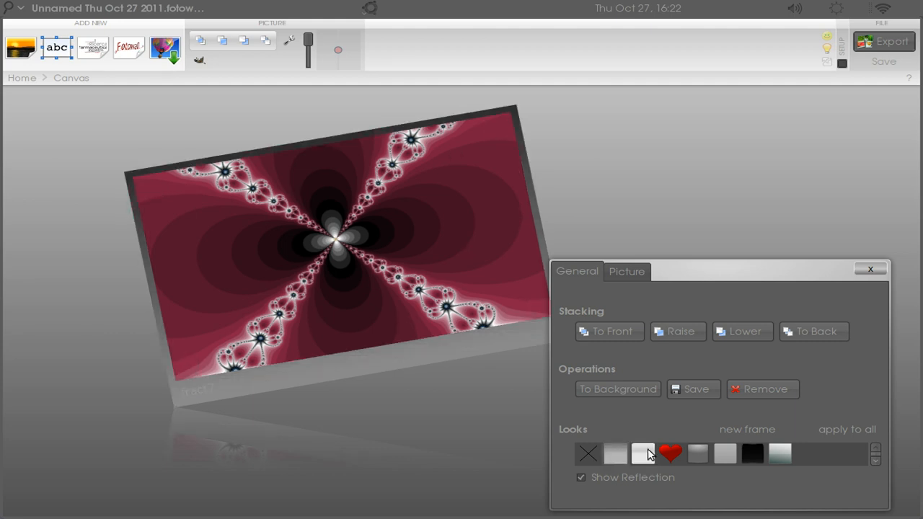
left_click(670, 453)
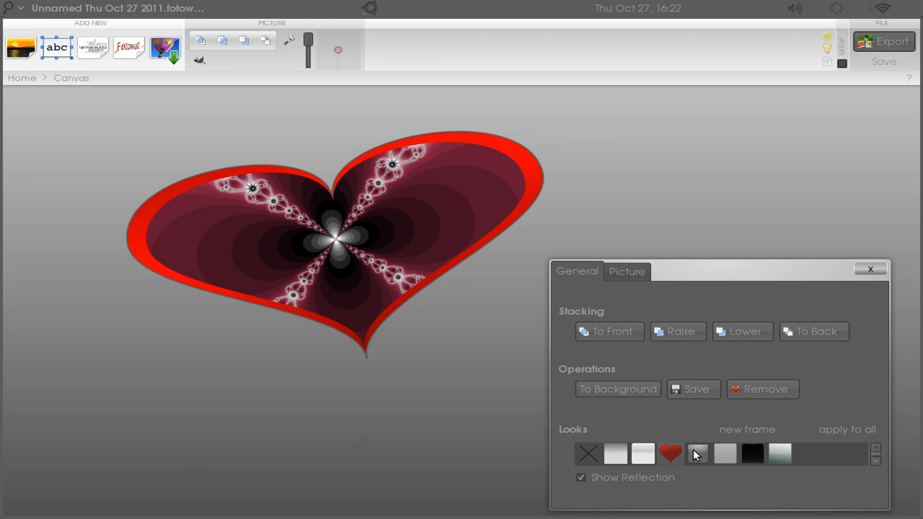
left_click(725, 454)
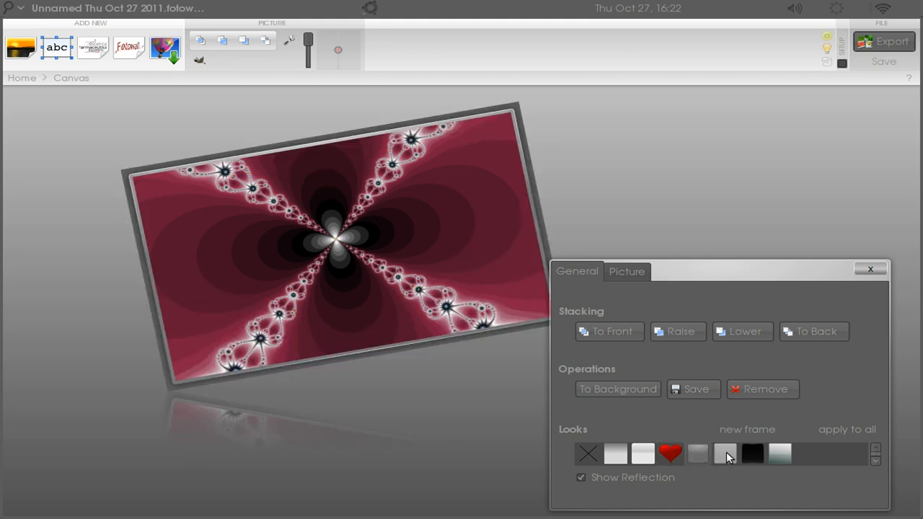
left_click(725, 454)
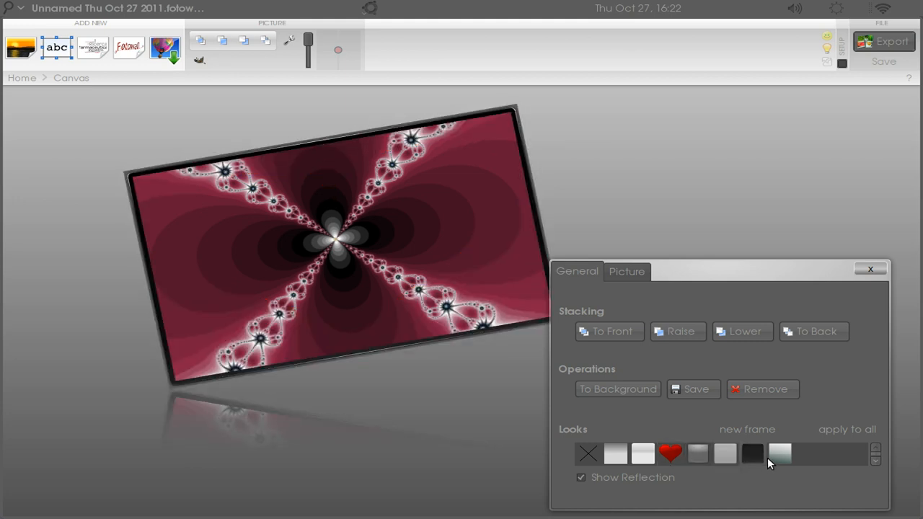
left_click(699, 453)
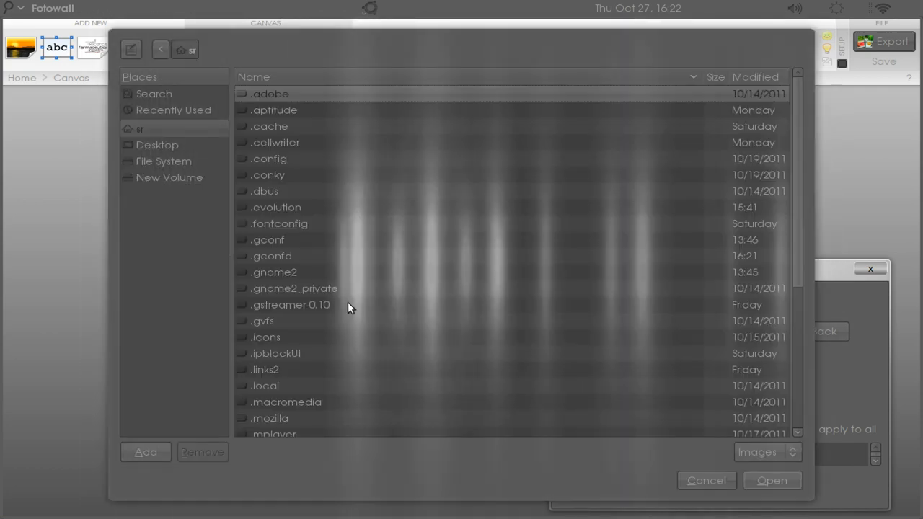
scroll("down", 3)
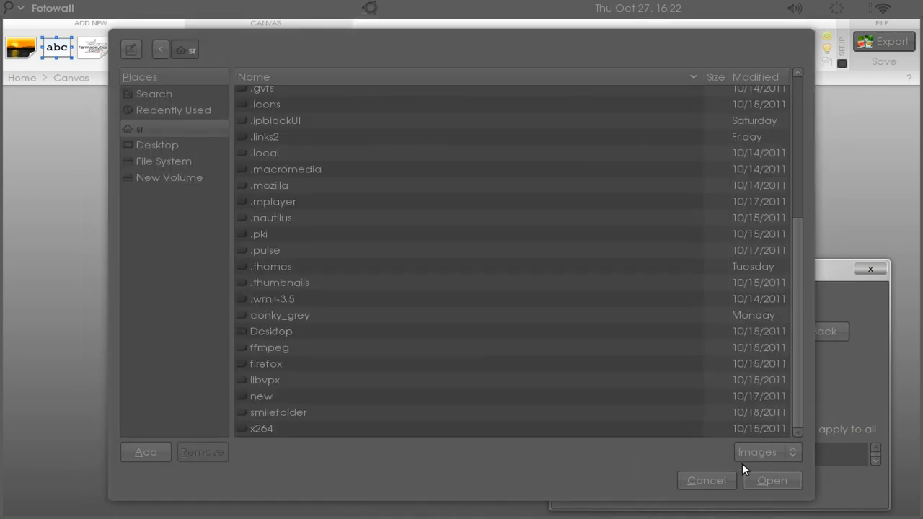
left_click(771, 480)
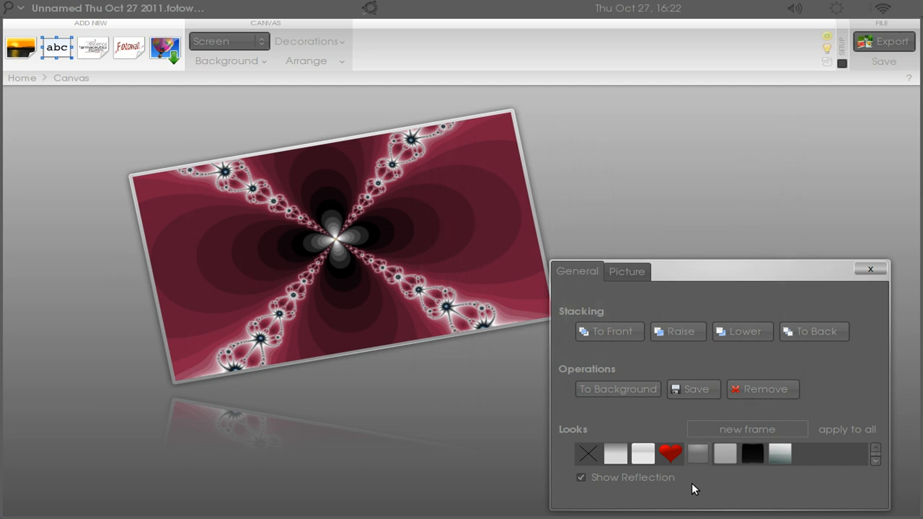
mouse_move(570, 194)
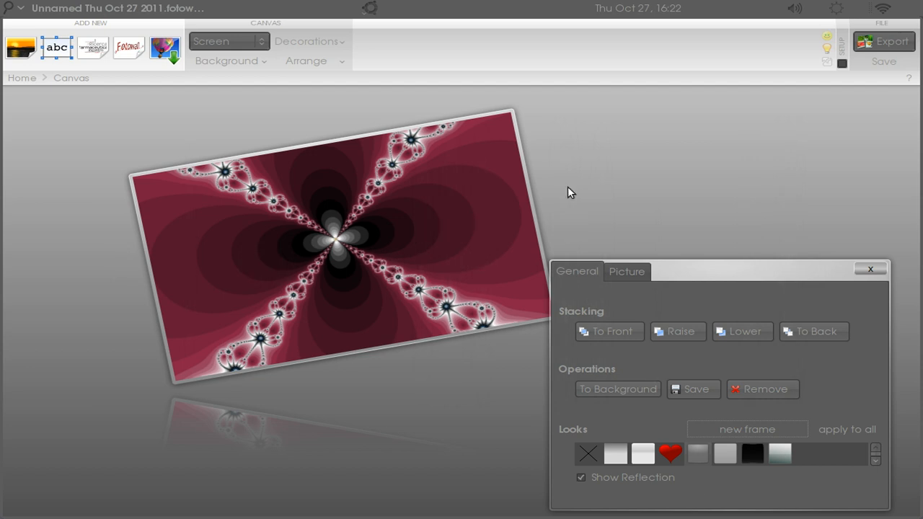
mouse_move(899, 500)
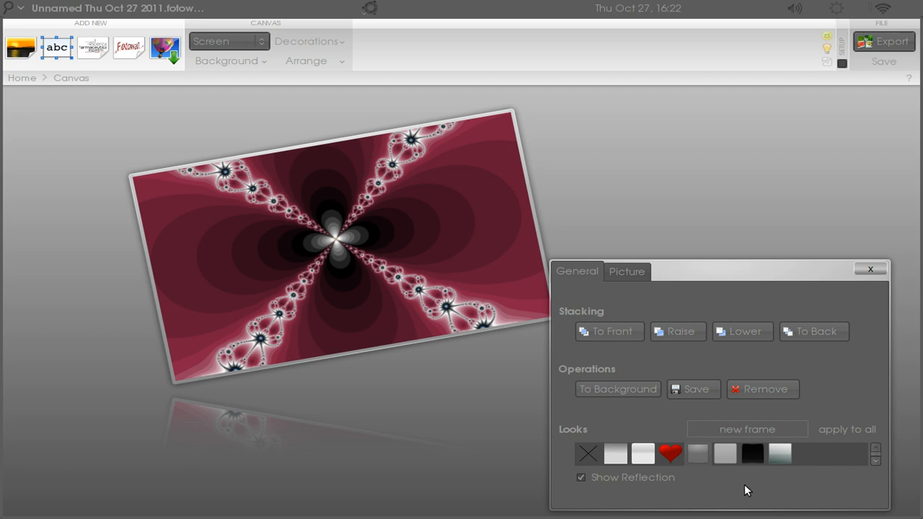
mouse_move(78, 86)
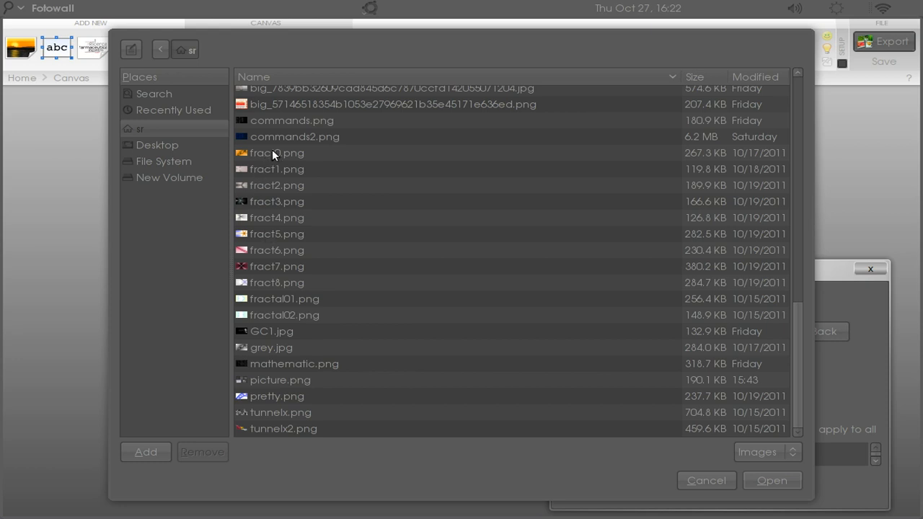
Add fract0.png to the canvas, overlapping the fract7 picture
left_click(277, 153)
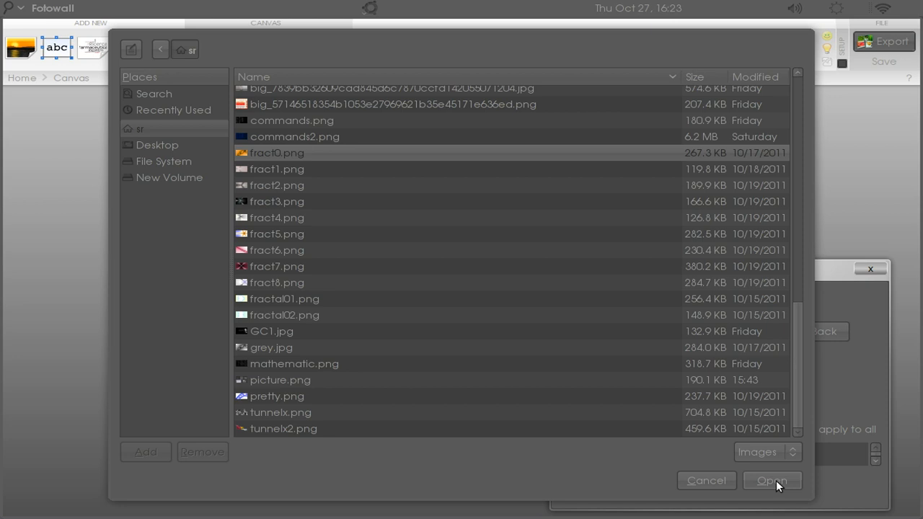
left_click(772, 481)
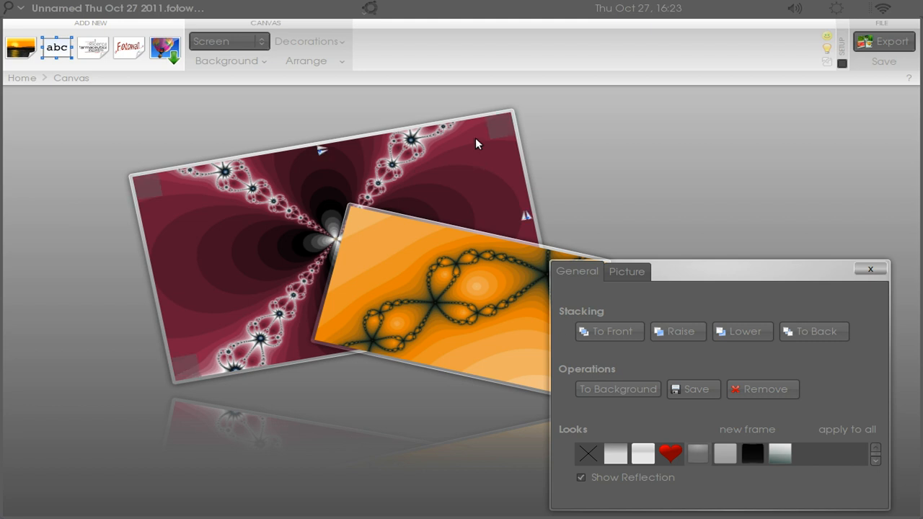
mouse_move(449, 191)
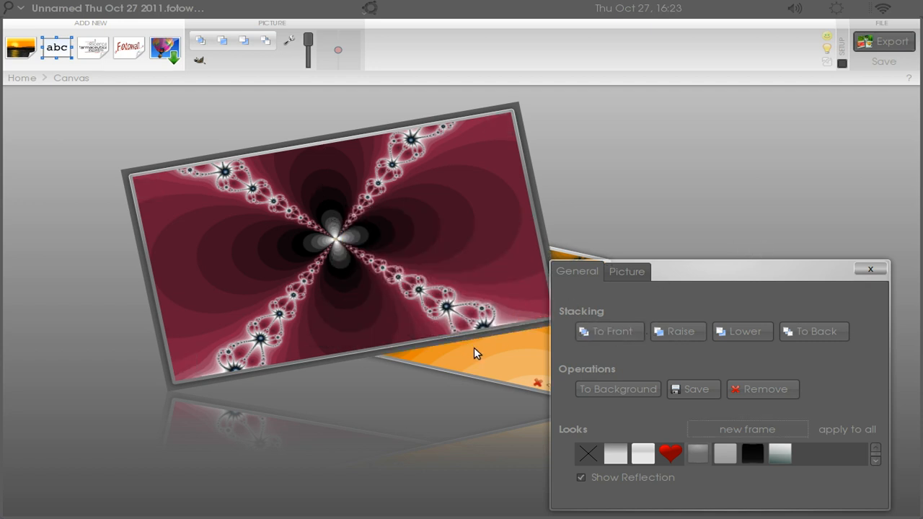
Move the maroon picture lower left and the orange one upper right, then deselect
left_click(814, 331)
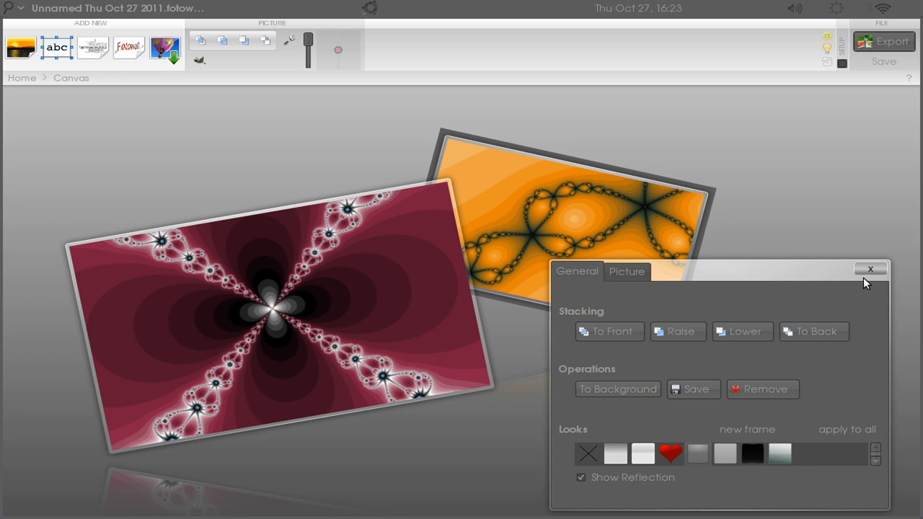
left_click(870, 269)
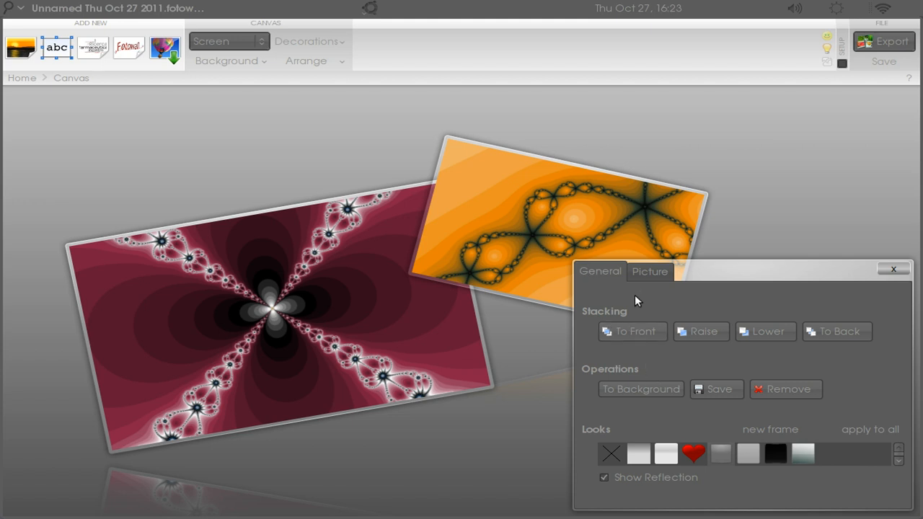
Apply Invert colors to the orange picture so it turns blue, and enlarge it
left_click(648, 271)
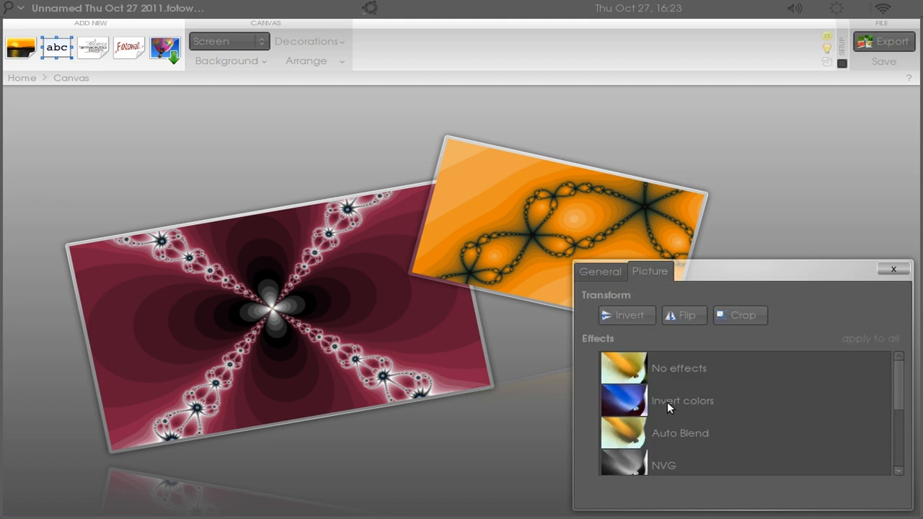
scroll("down", 3)
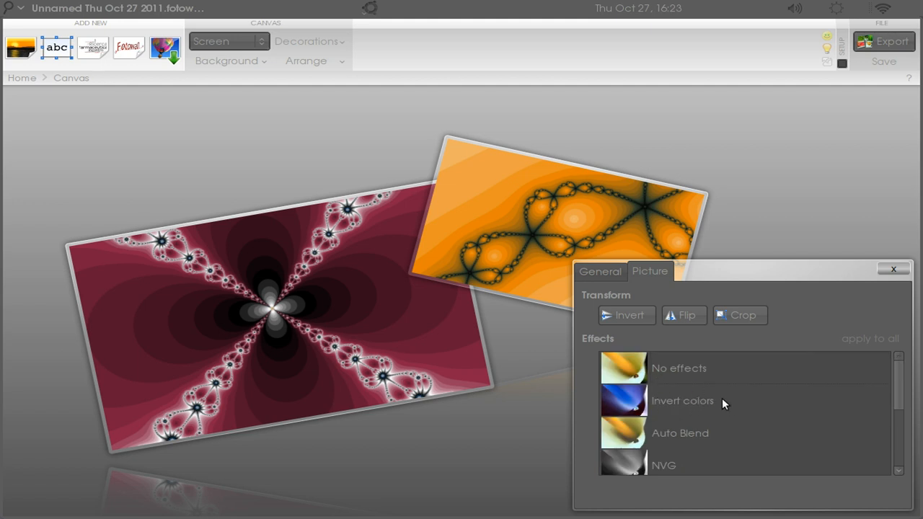
mouse_move(677, 451)
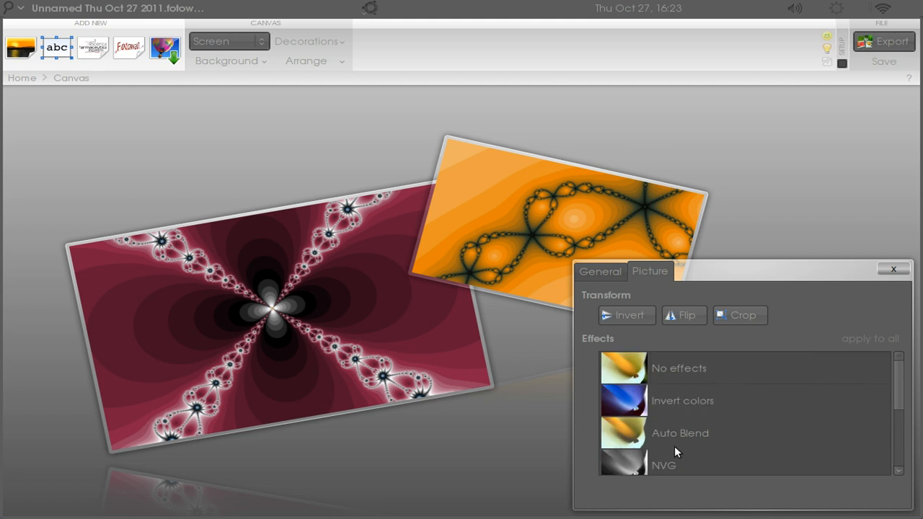
mouse_move(631, 402)
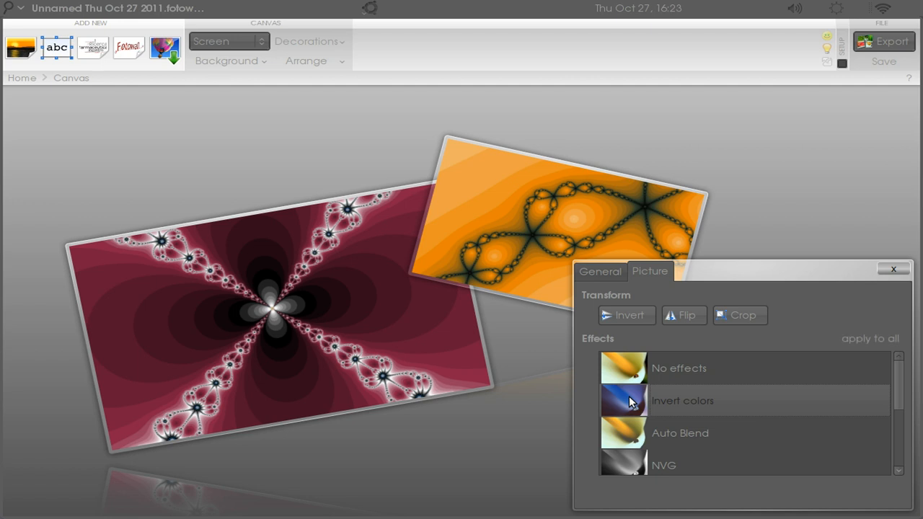
mouse_move(633, 402)
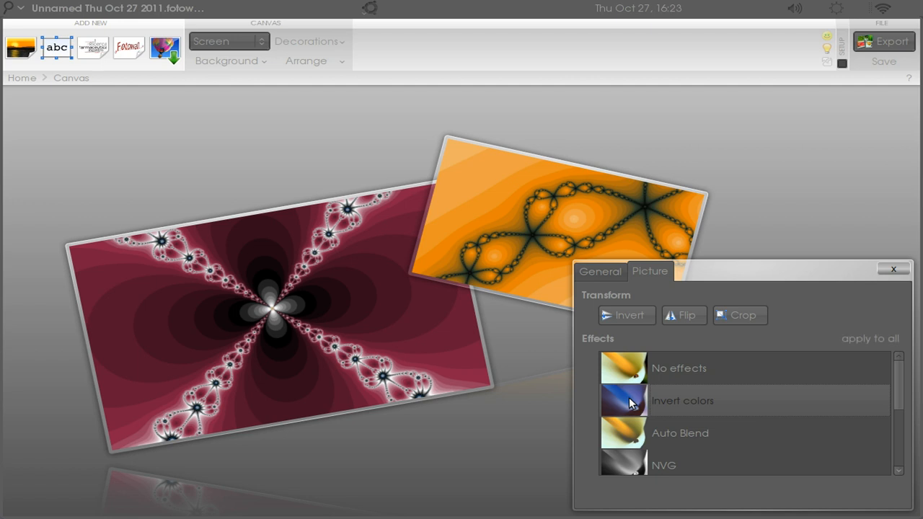
mouse_move(676, 404)
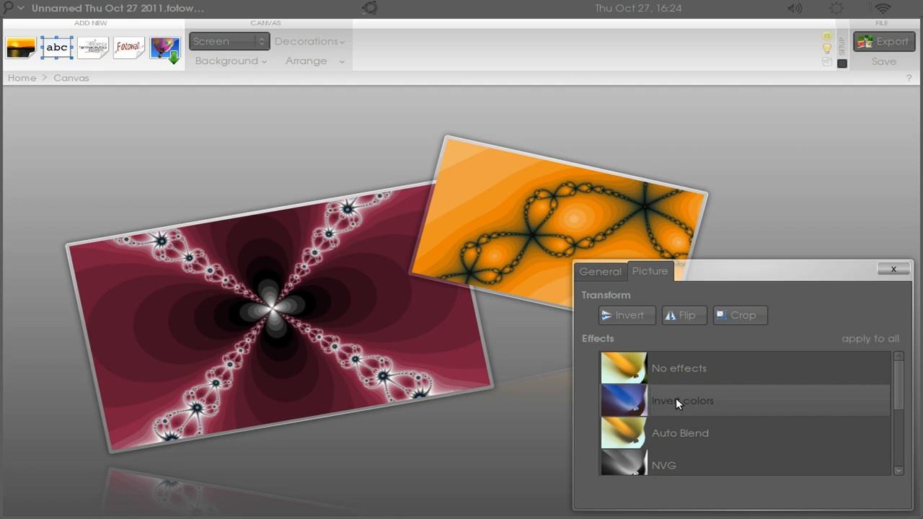
left_click(570, 216)
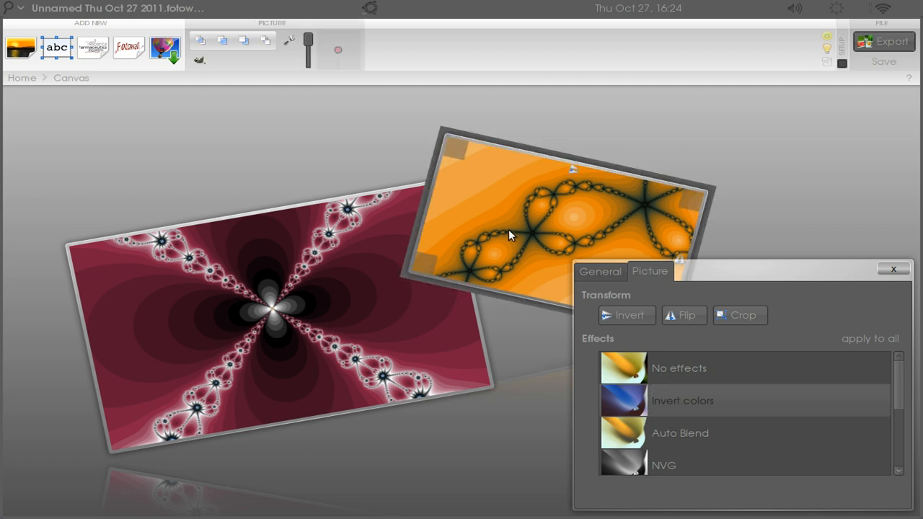
left_click(681, 401)
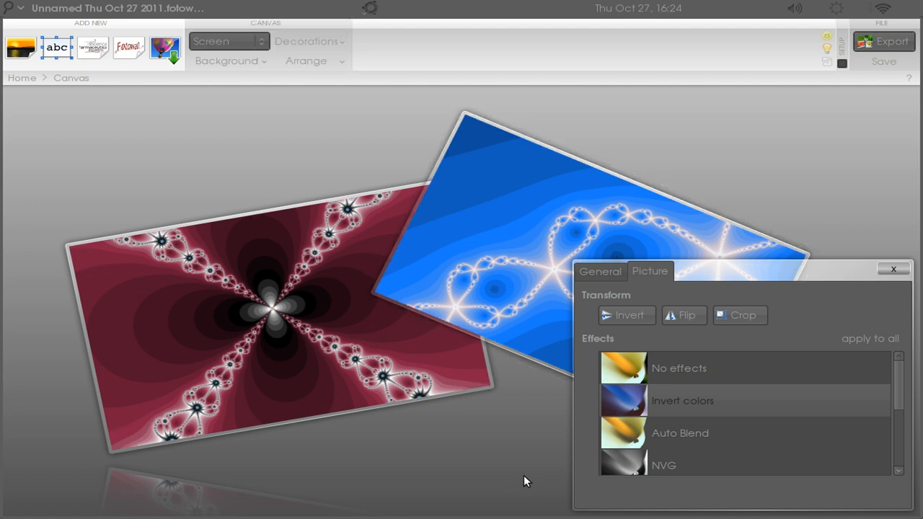
left_click(600, 271)
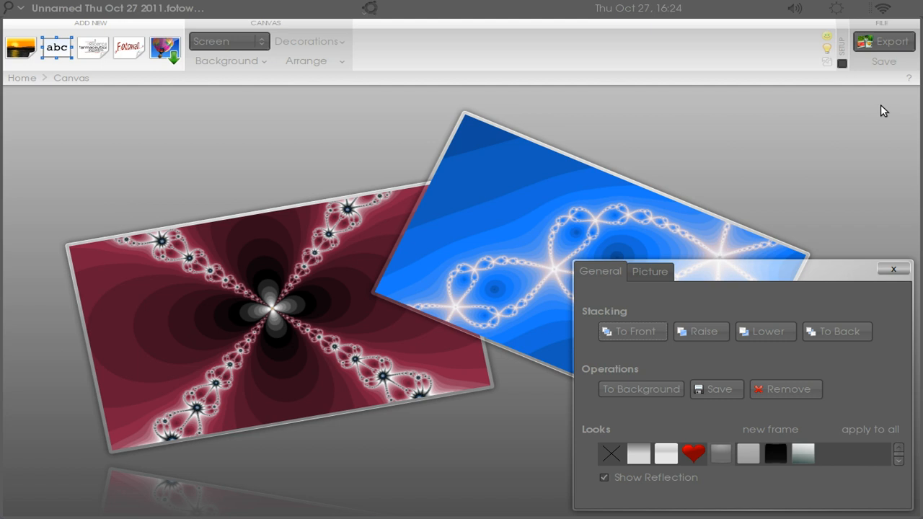
mouse_move(58, 147)
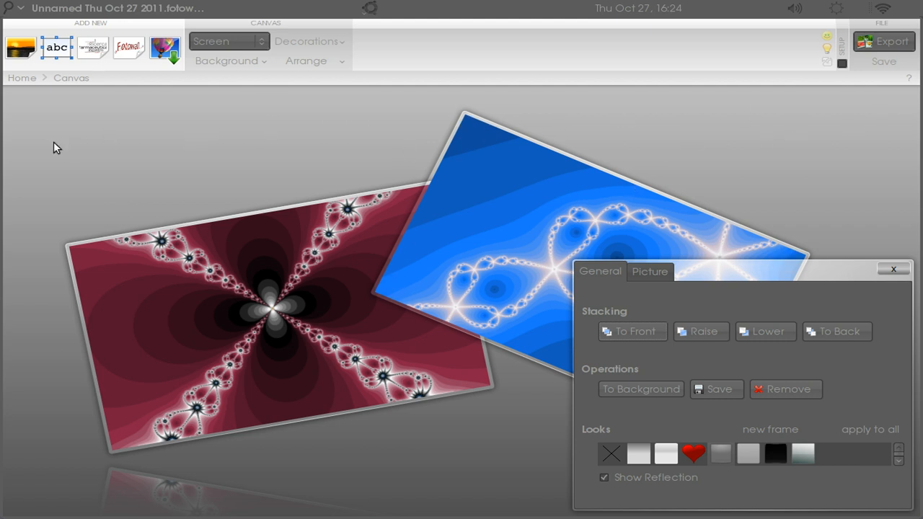
mouse_move(189, 490)
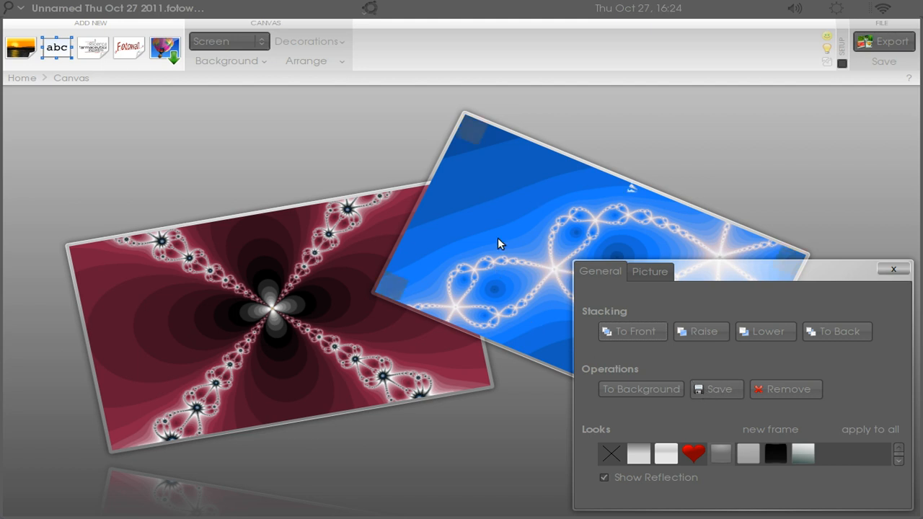
mouse_move(599, 179)
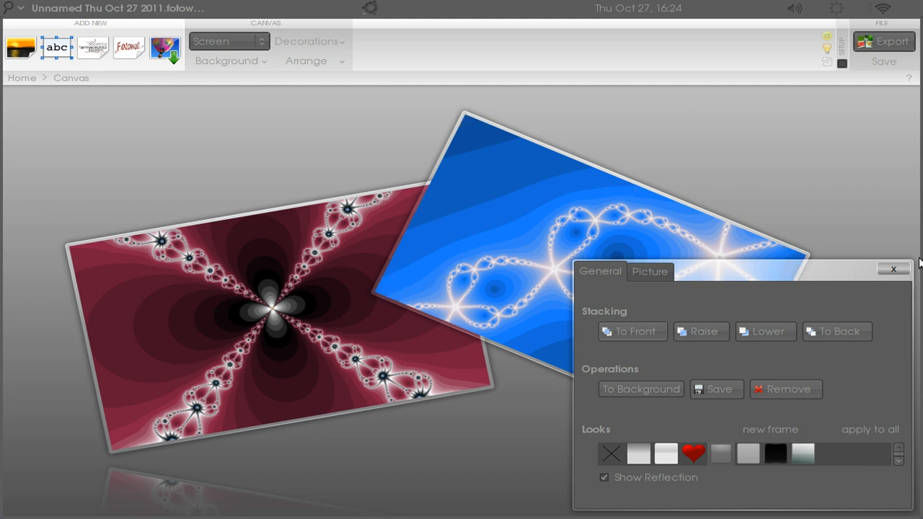
left_click(893, 270)
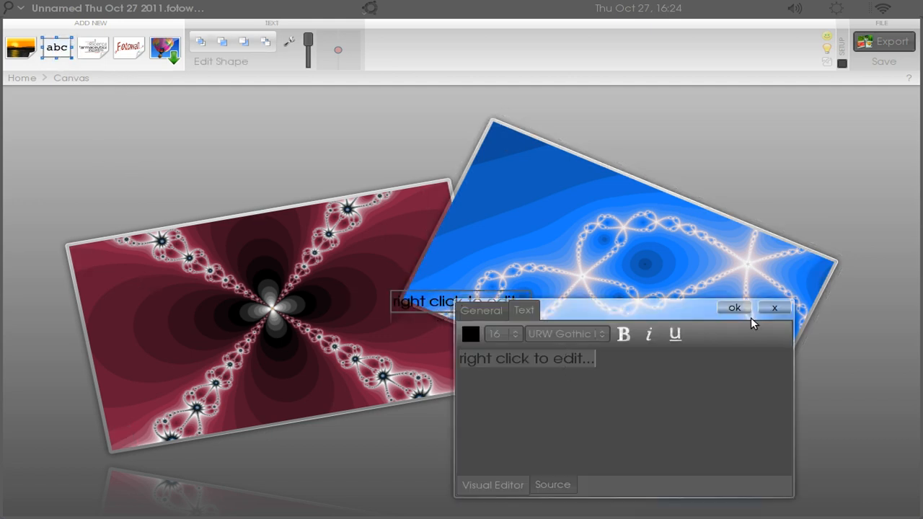
Type the caption 'subscribe to necopost', removing the stray extra letter
type("s")
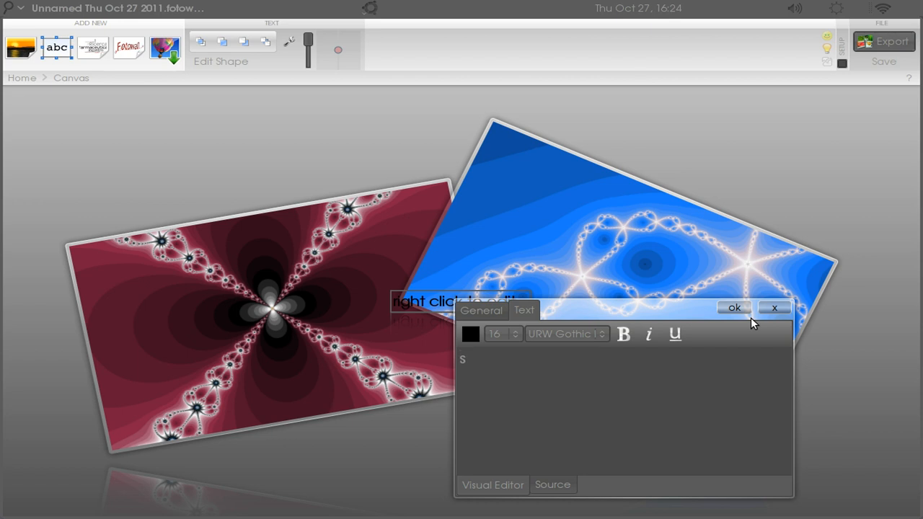
type("ubscr")
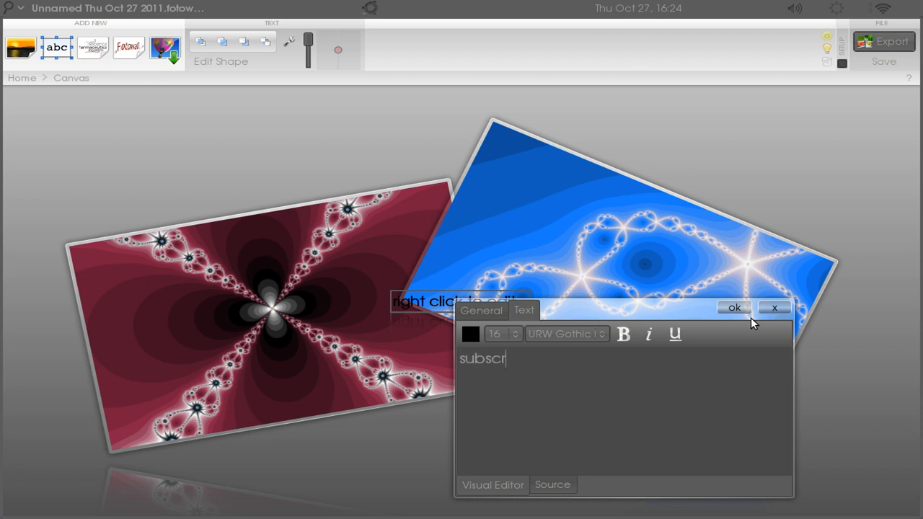
type("ibe to")
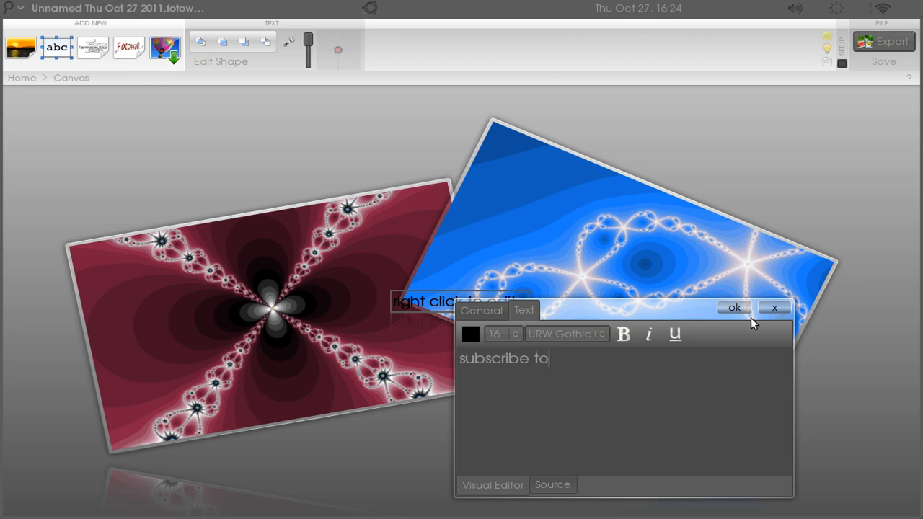
type("necopos")
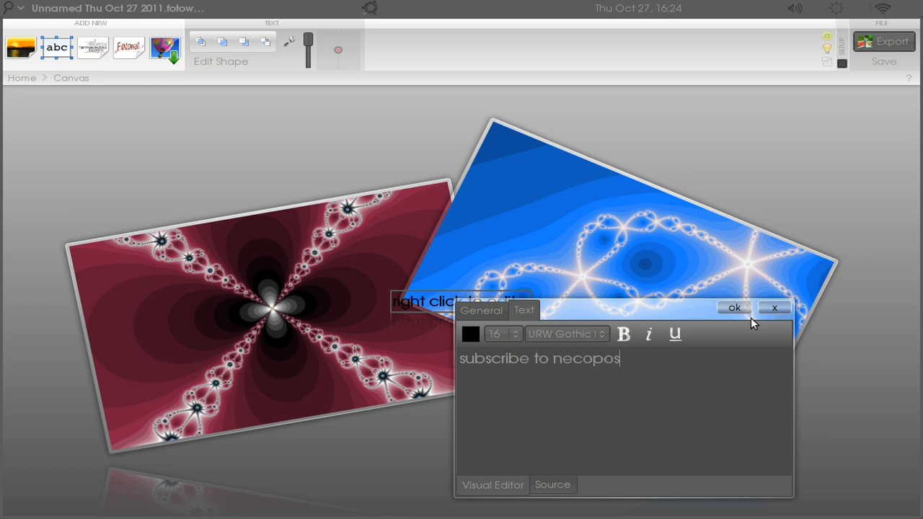
type("ty")
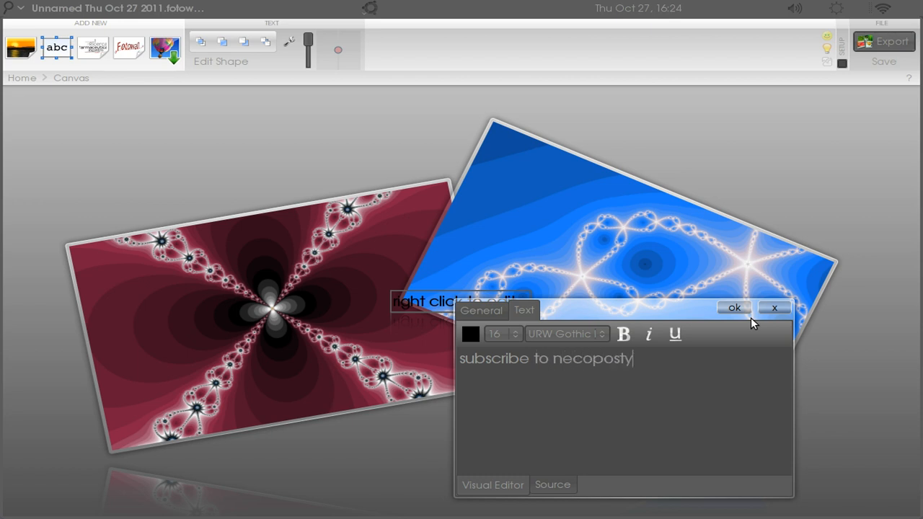
key("BackSpace")
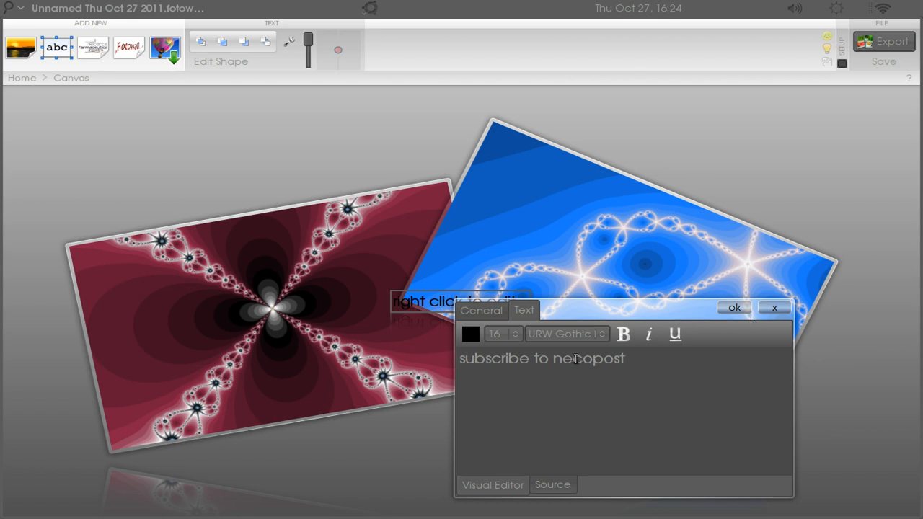
Set the caption's font size to 48
left_click(503, 334)
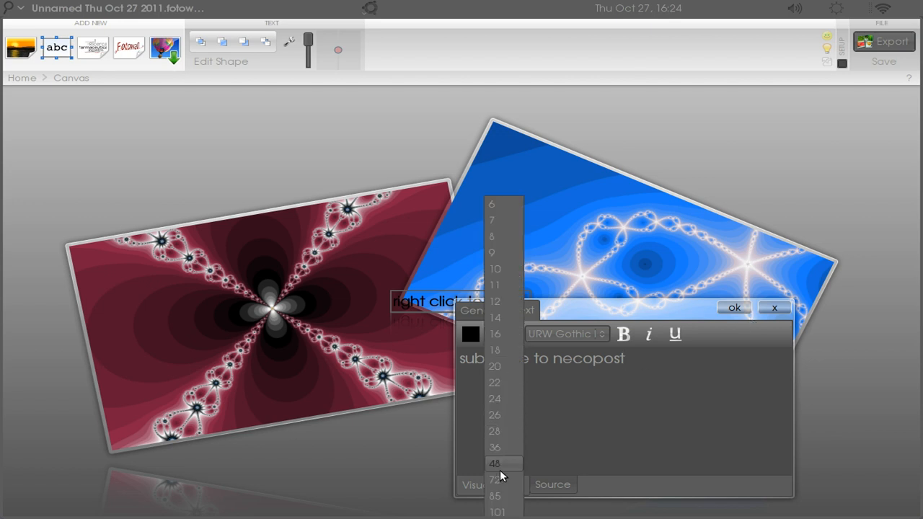
left_click(495, 464)
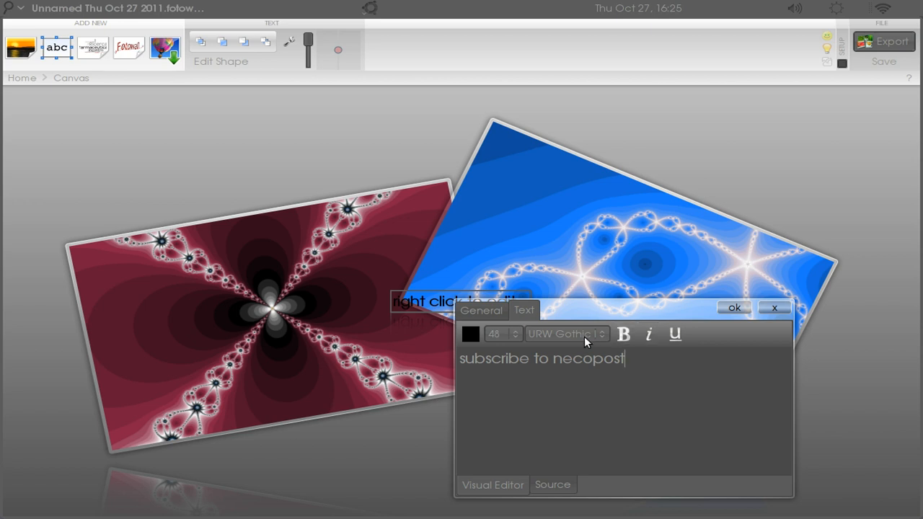
left_click(567, 334)
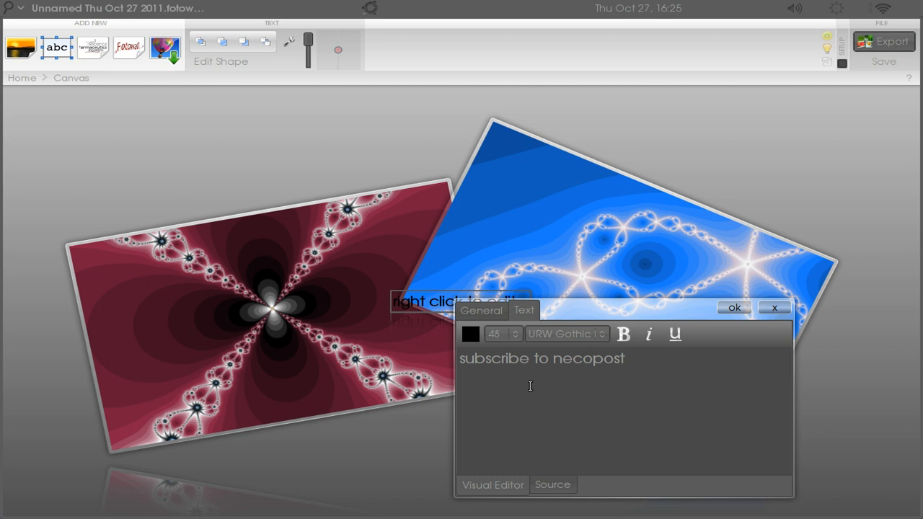
left_click(482, 310)
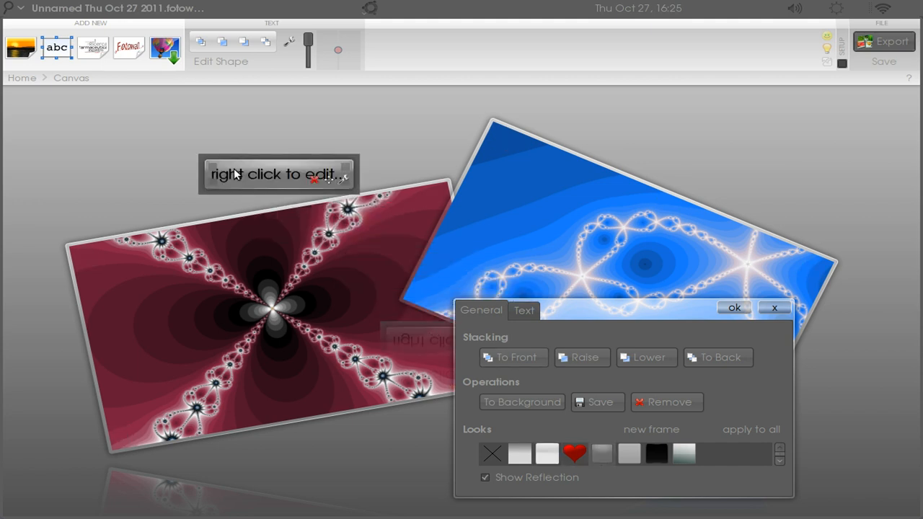
Move the caption above the maroon picture and confirm its 'subscribe to necopost' wording
left_click_drag(277, 174, 259, 145)
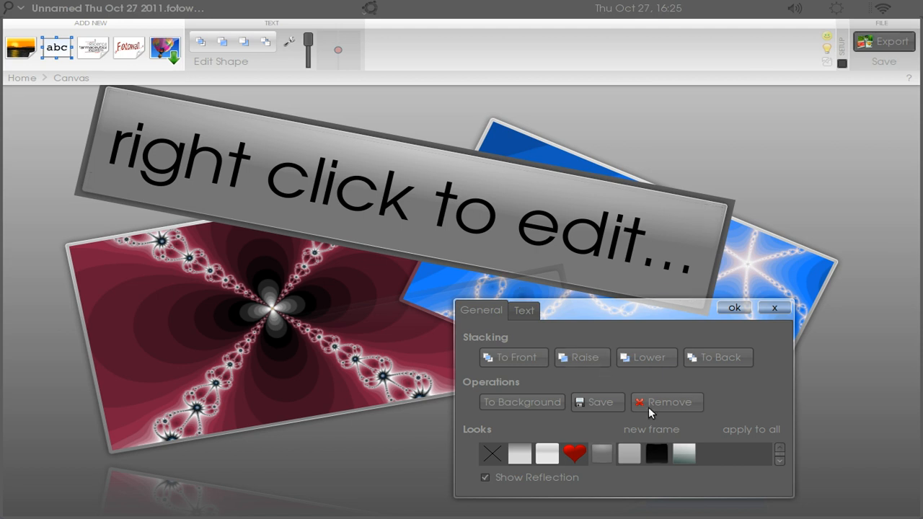
left_click(525, 310)
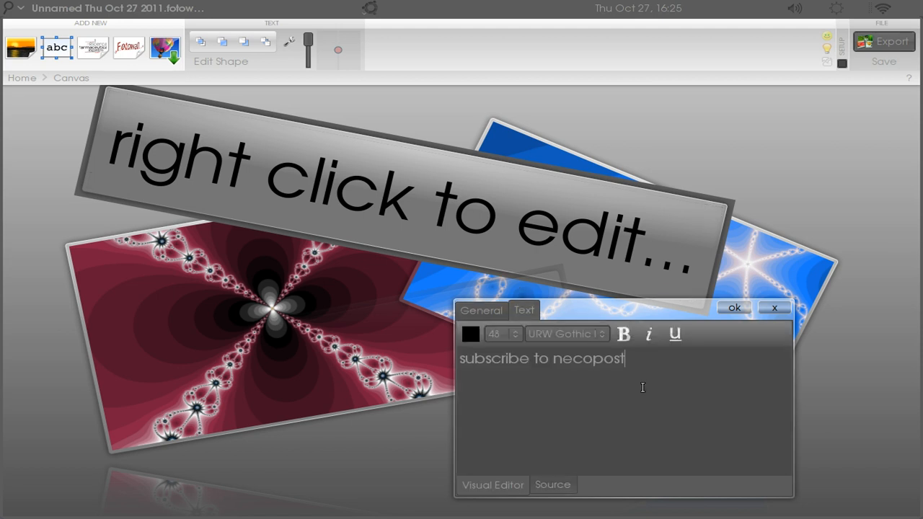
left_click(733, 308)
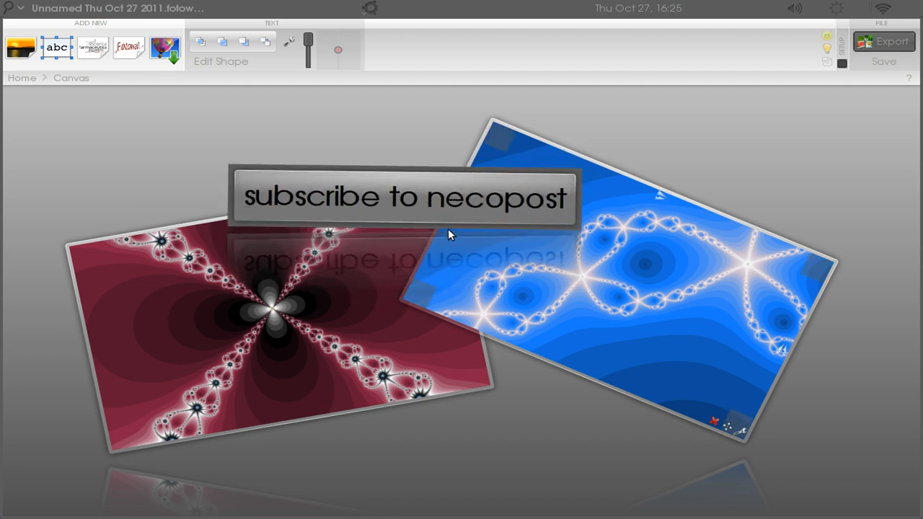
Drag the caption to the bottom centre below both pictures, leaving decorations unchanged
left_click_drag(404, 197, 483, 453)
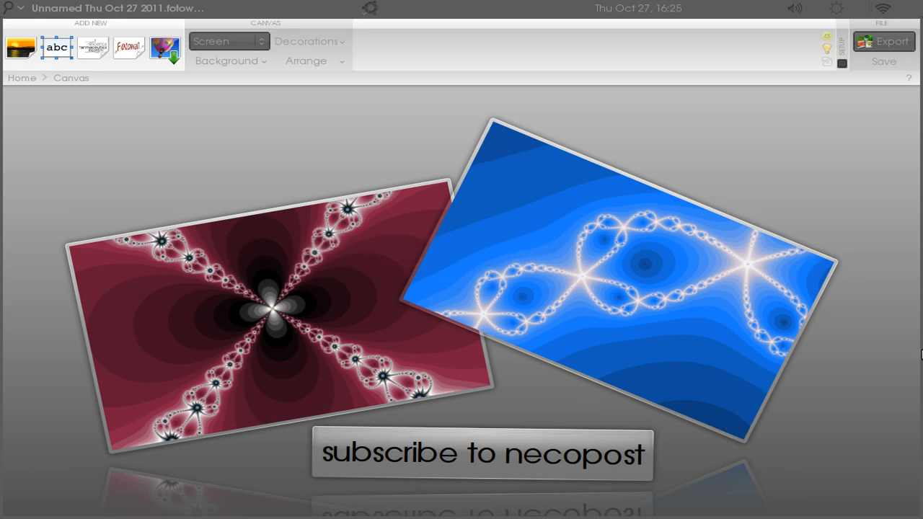
mouse_move(831, 111)
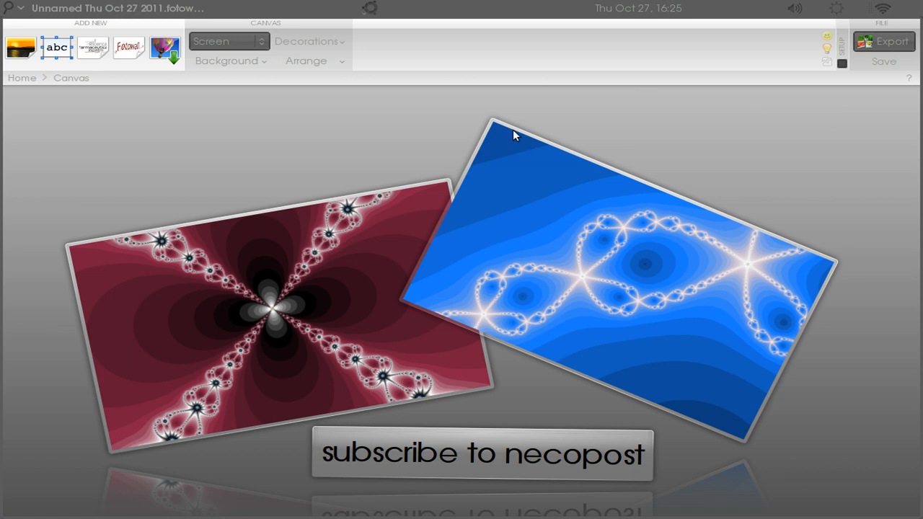
left_click(309, 42)
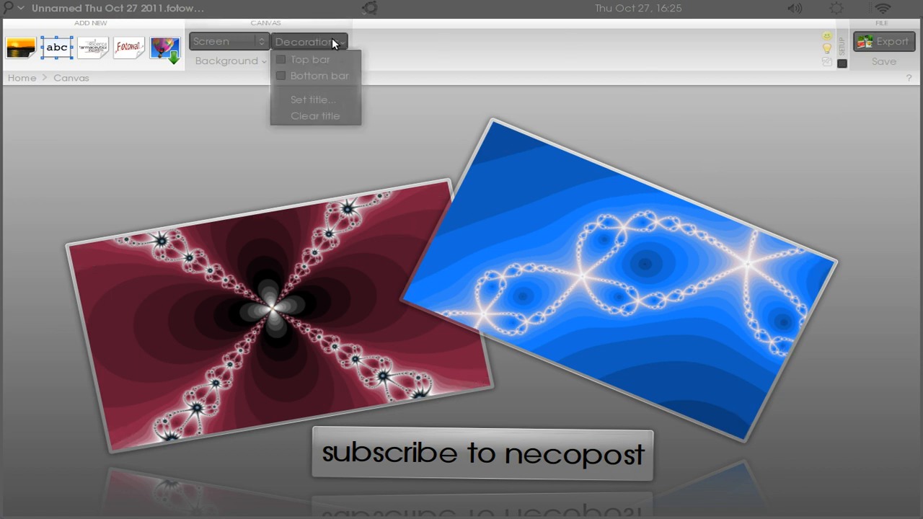
left_click(229, 61)
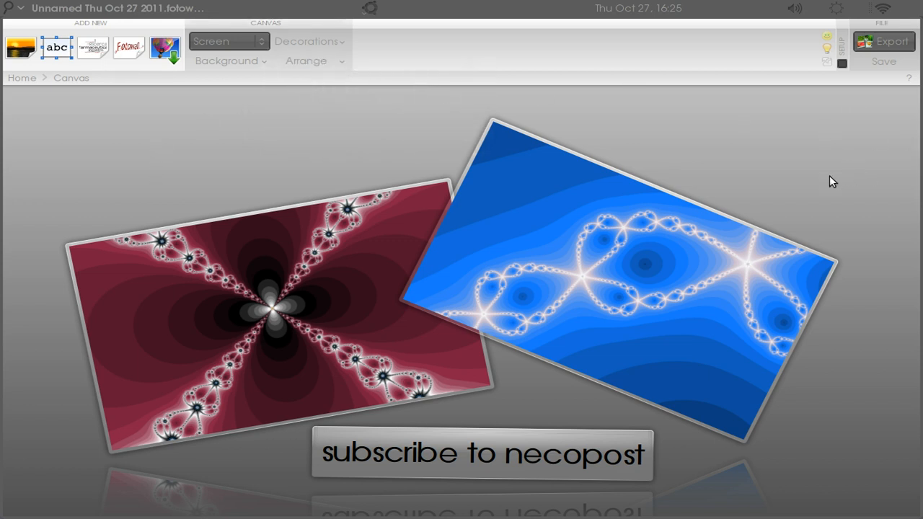
mouse_move(828, 143)
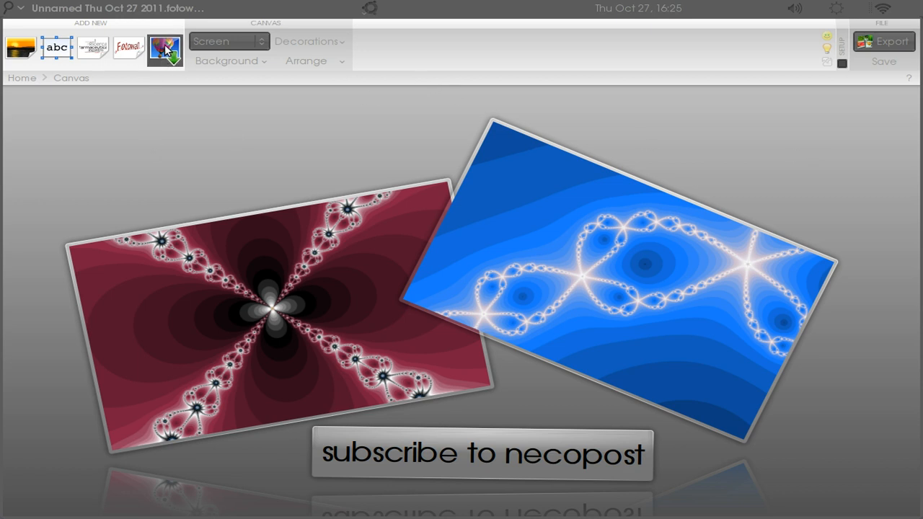
mouse_move(166, 49)
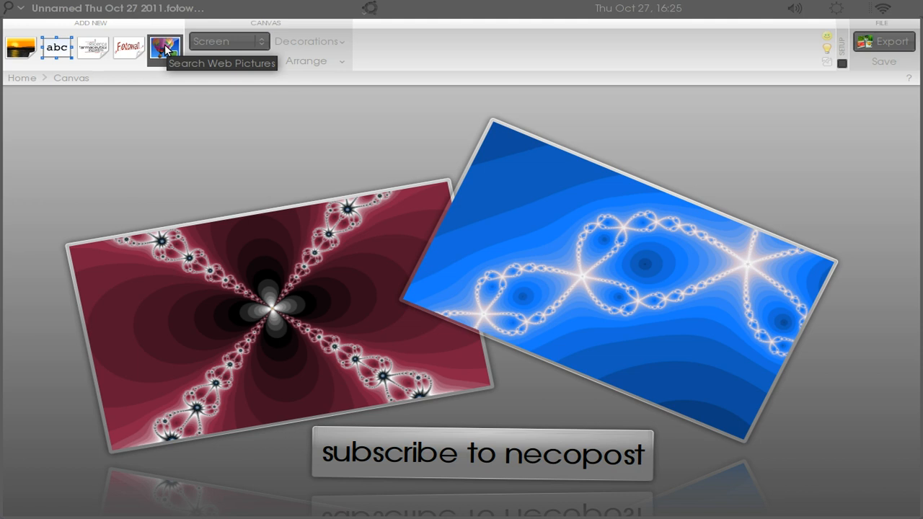
Open the web picture search, then dismiss it without adding a picture
left_click(165, 48)
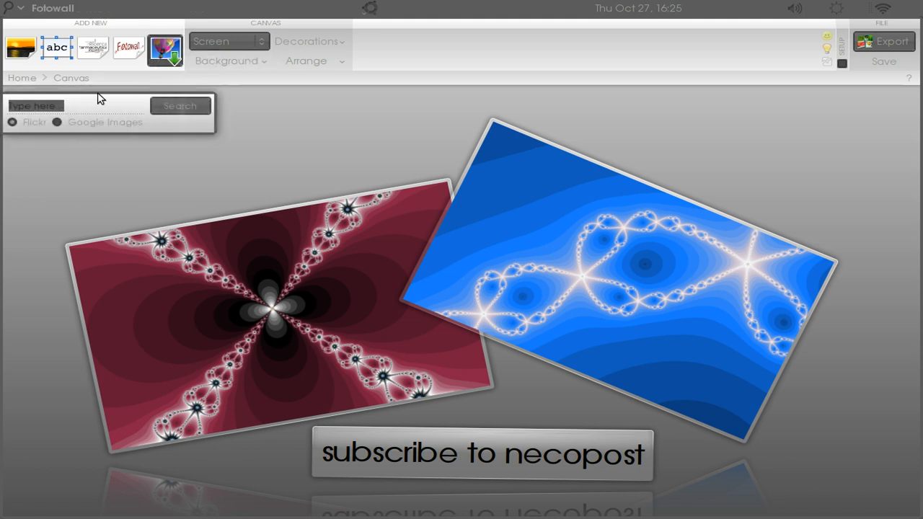
mouse_move(67, 130)
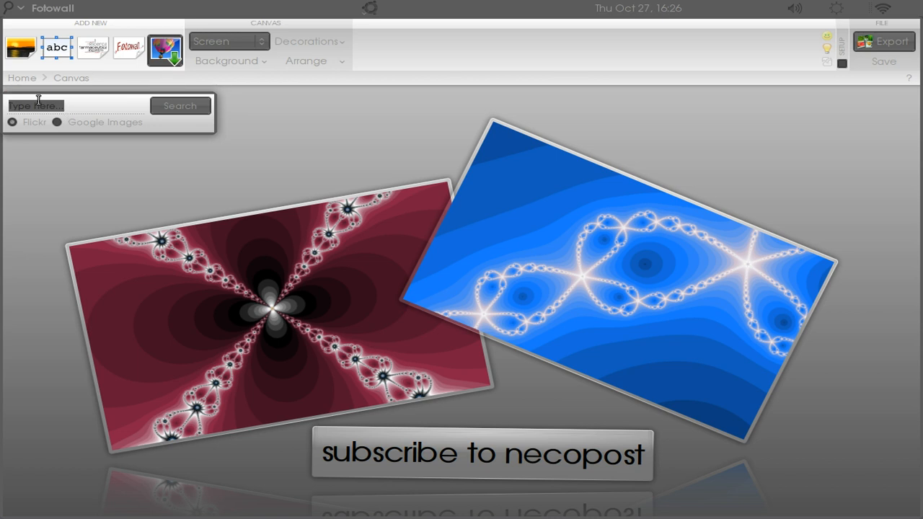
mouse_move(92, 97)
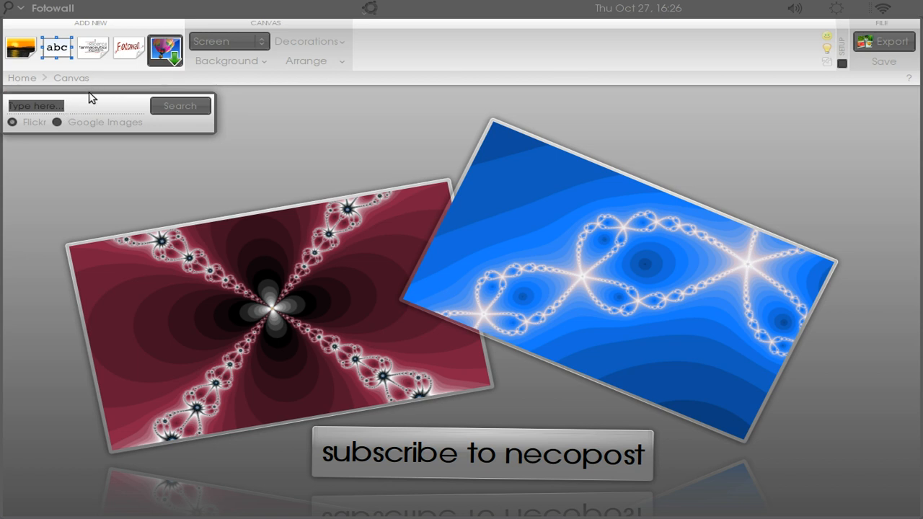
left_click_drag(90, 98, 128, 126)
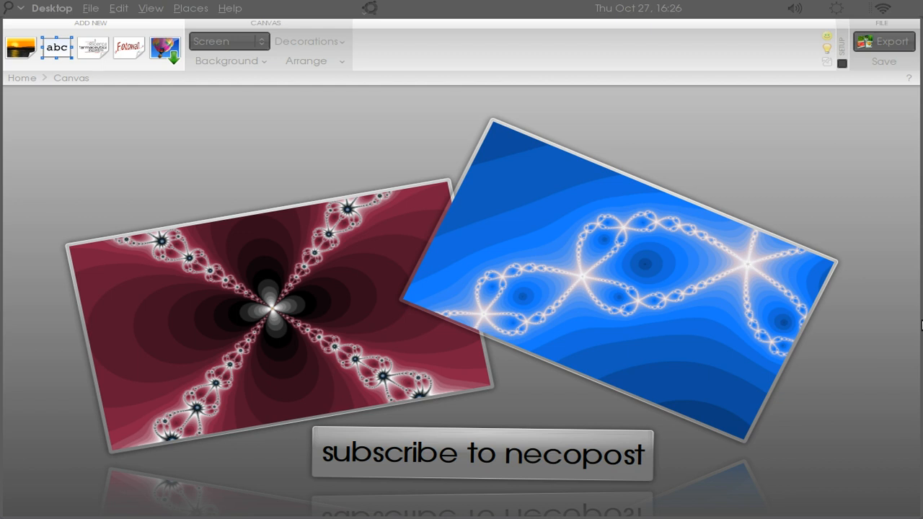
mouse_move(910, 240)
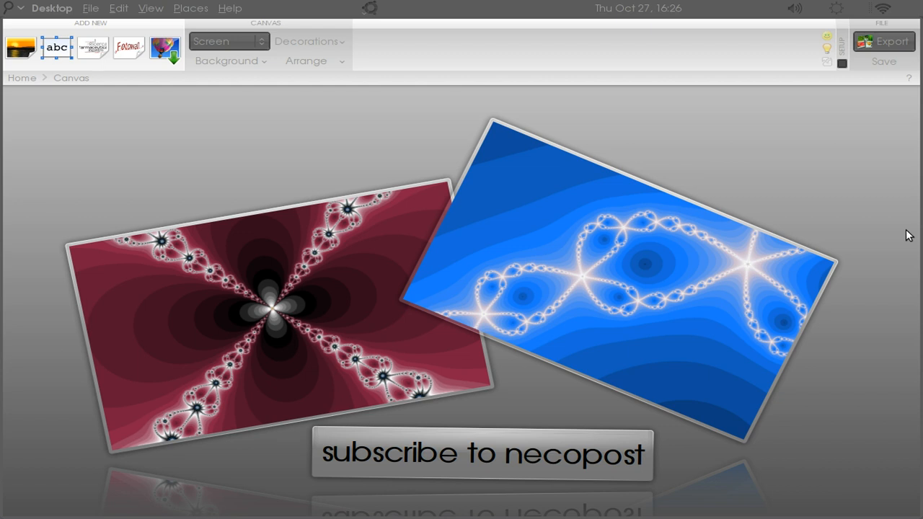
mouse_move(765, 148)
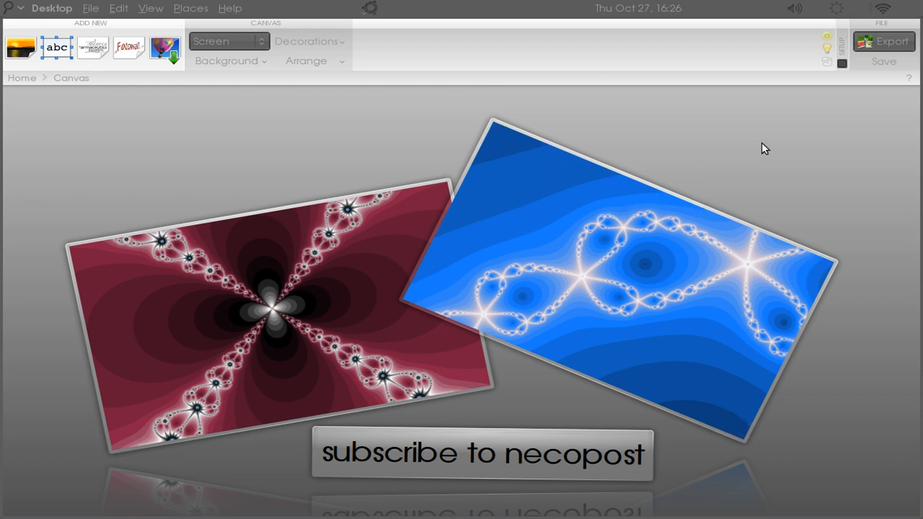
mouse_move(774, 148)
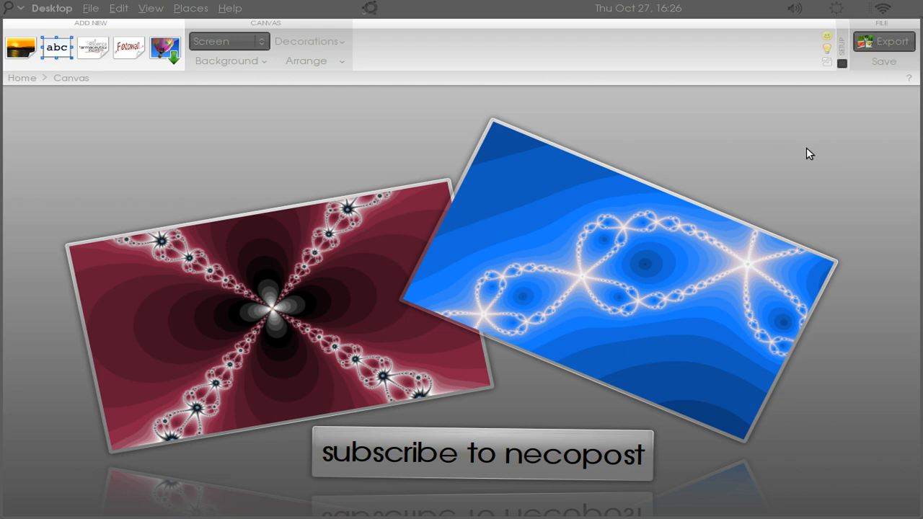
mouse_move(898, 159)
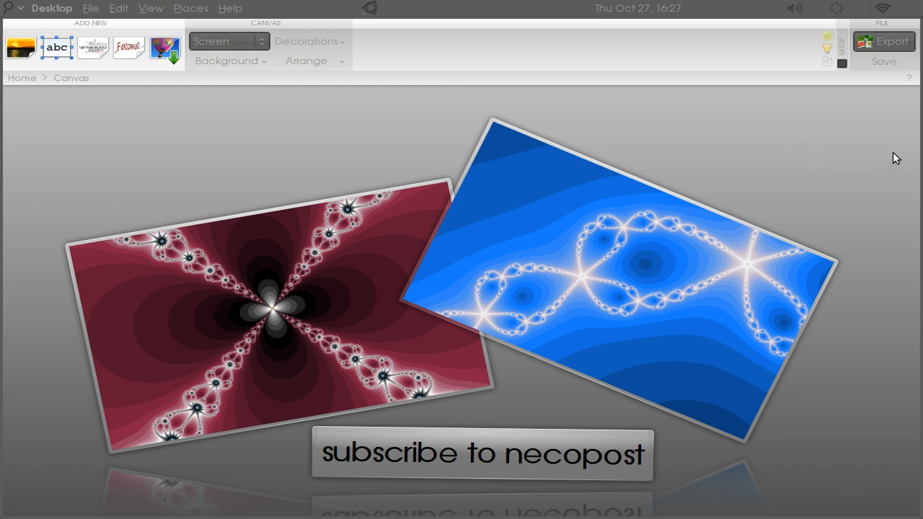
mouse_move(898, 151)
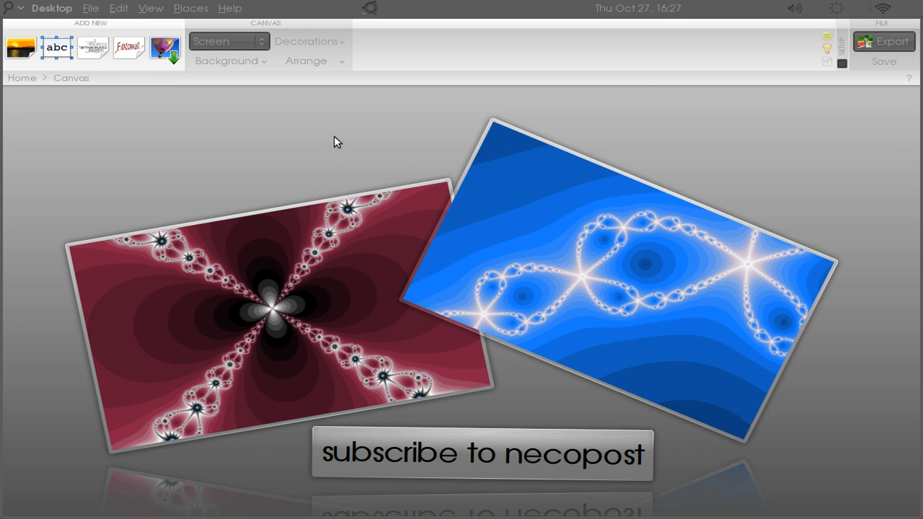
mouse_move(435, 130)
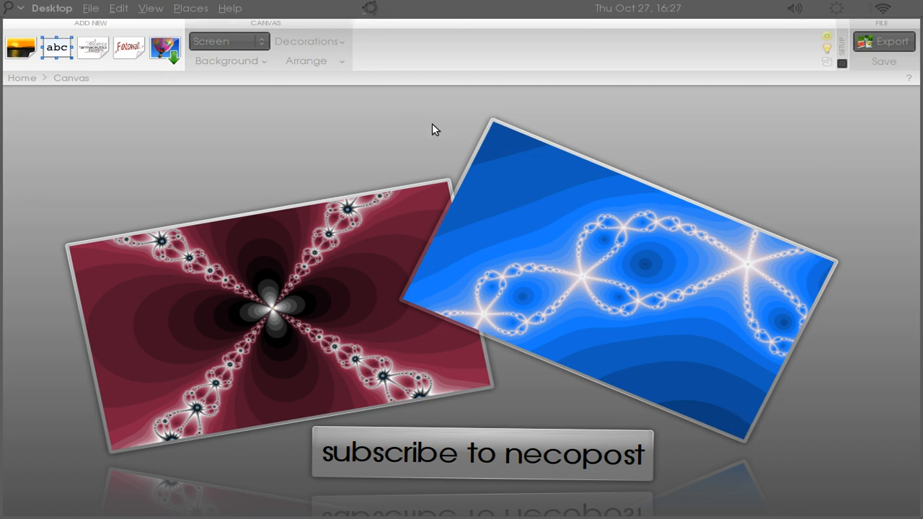
mouse_move(430, 134)
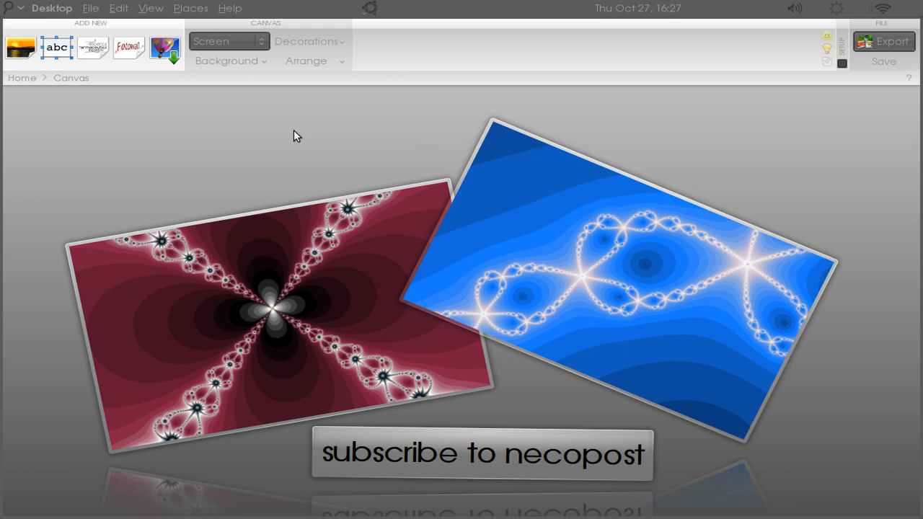
mouse_move(248, 147)
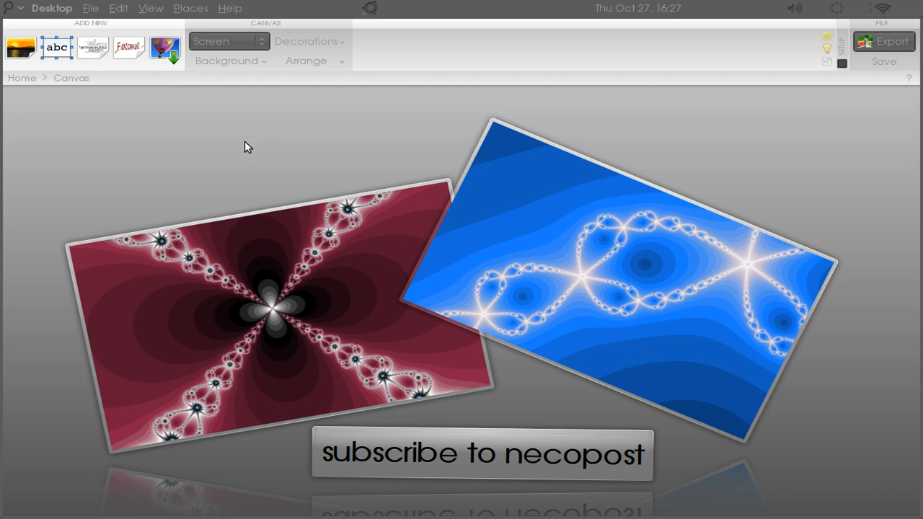
mouse_move(249, 163)
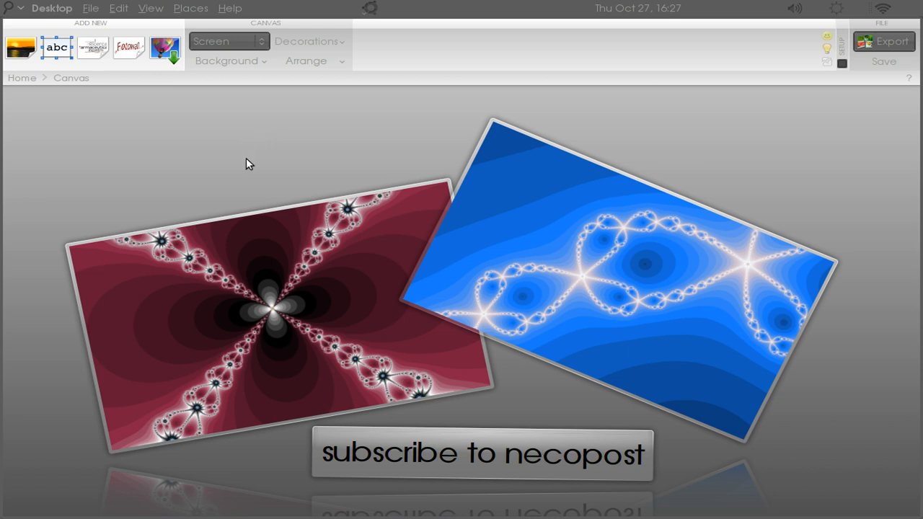
mouse_move(16, 23)
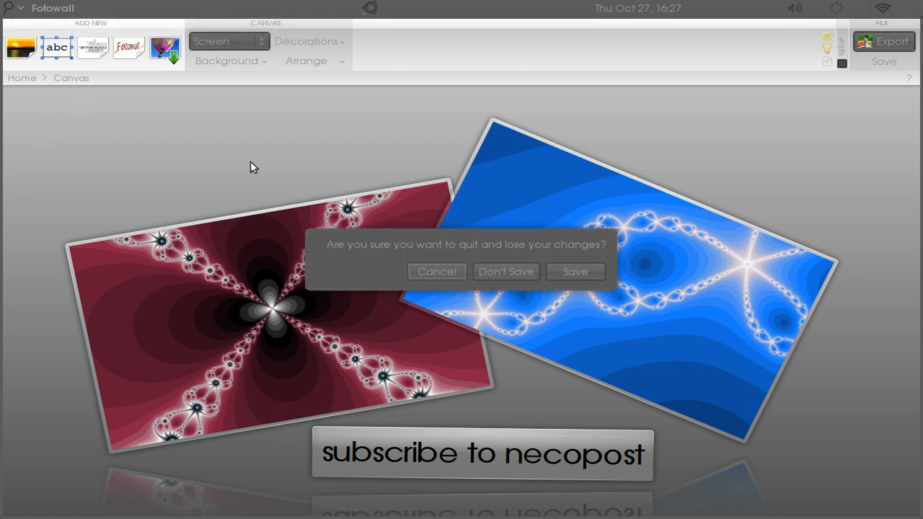
Quit Fotowall with Don't Save, then open the desktop application search menu
left_click(507, 271)
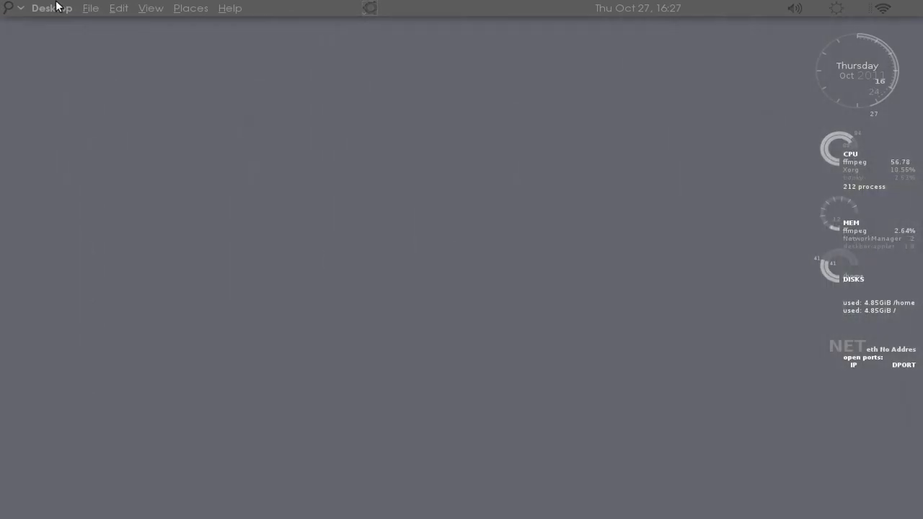
left_click(51, 8)
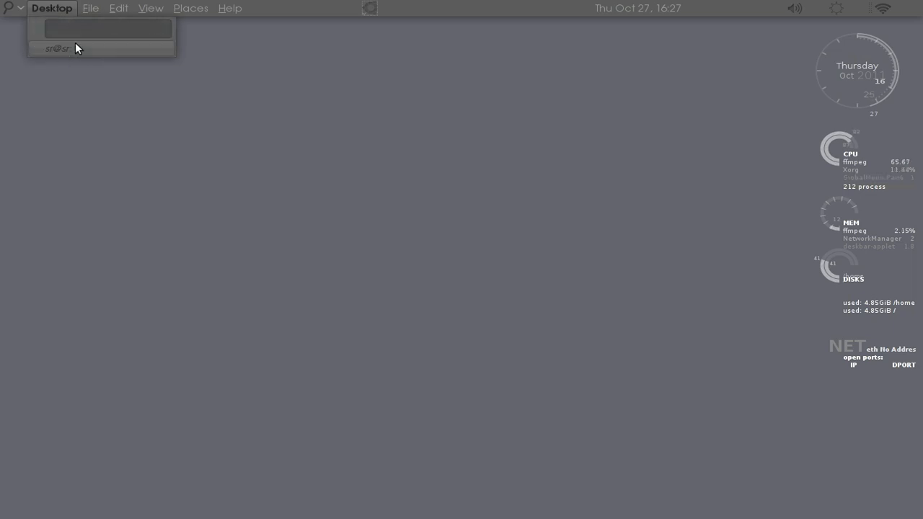